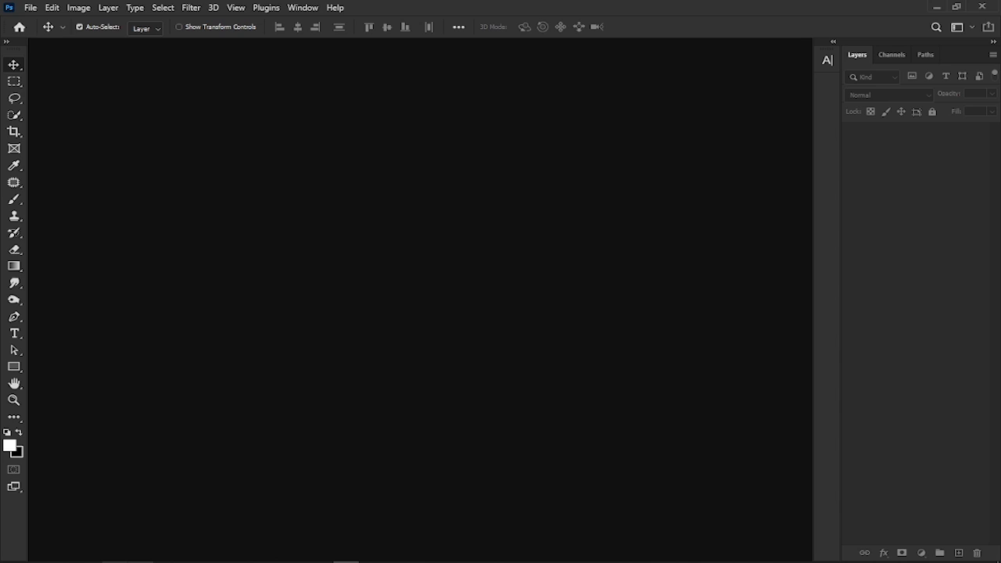
pyautogui.moveTo(172, 400)
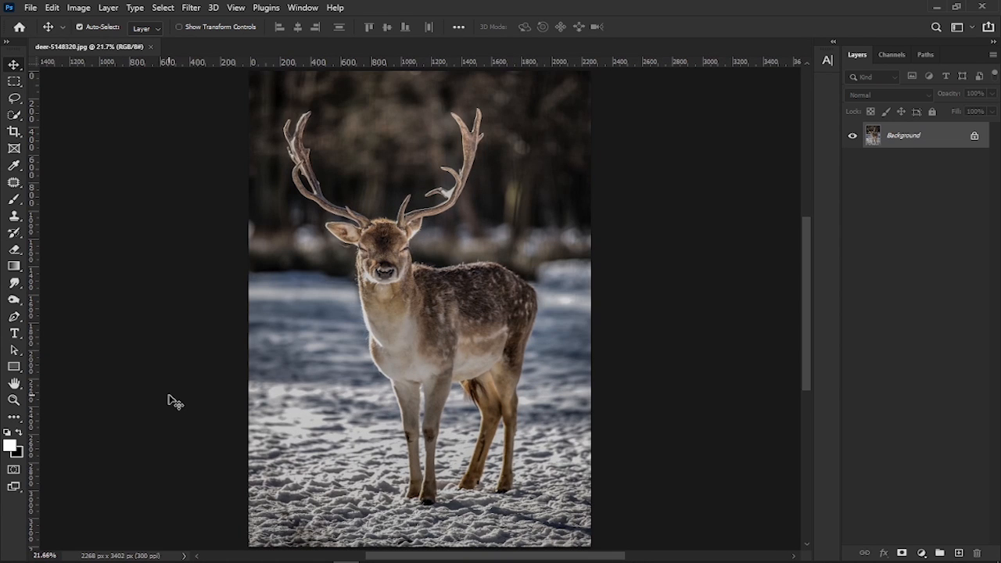
# - Cut out the deer via Select and Mask's Select Subject, output as a new masked layer
pyautogui.click(162, 7)
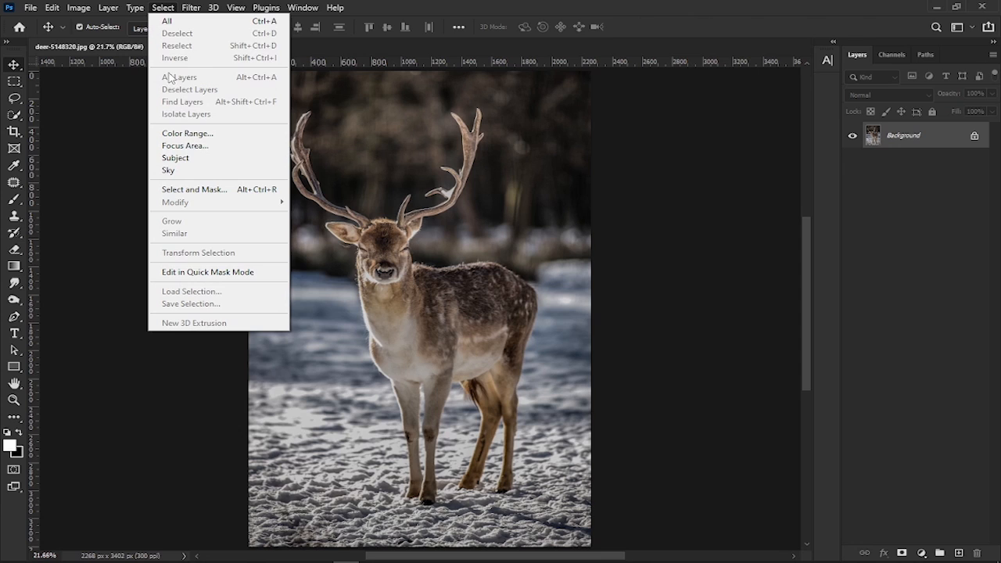
pyautogui.click(194, 188)
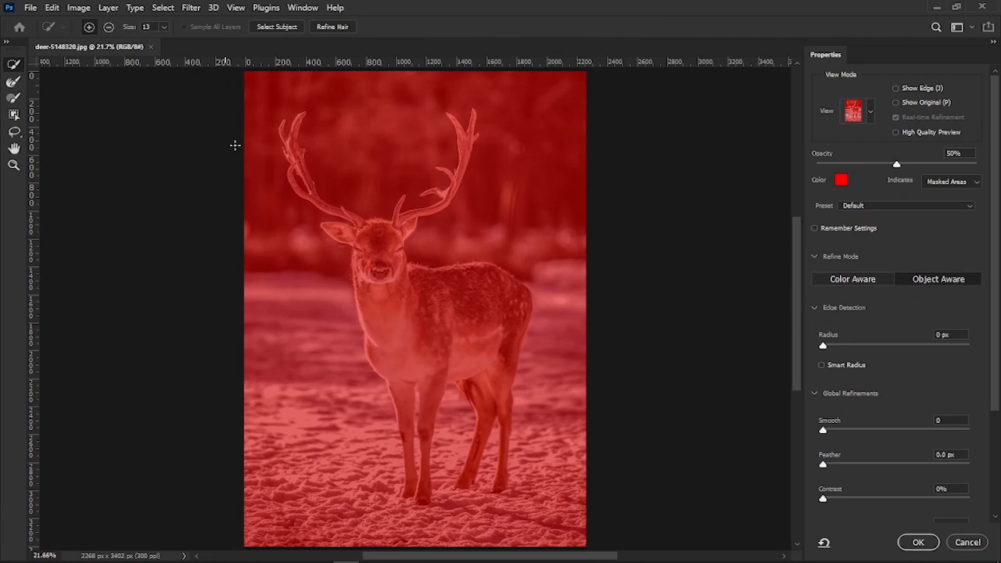
pyautogui.click(276, 26)
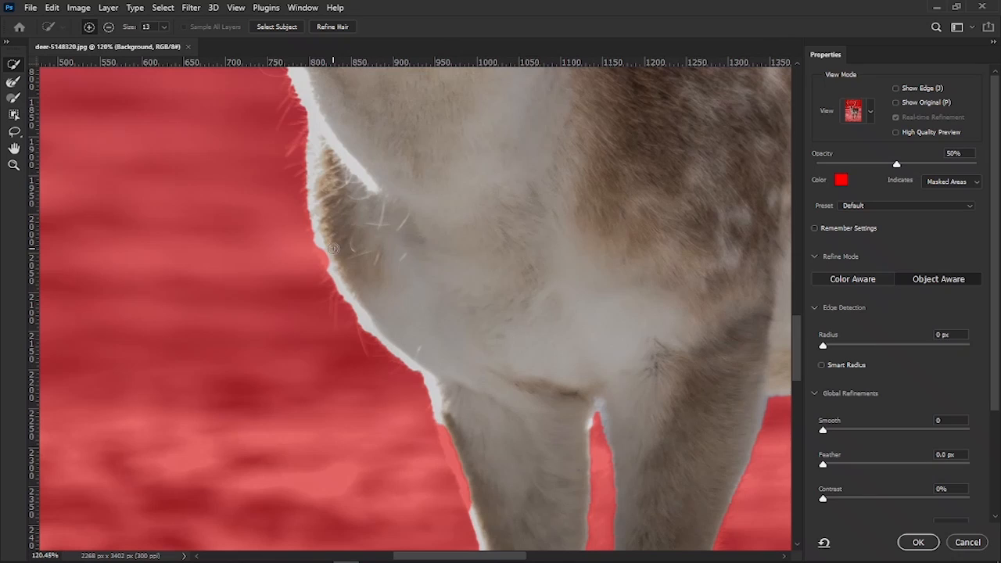
pyautogui.scroll(3)
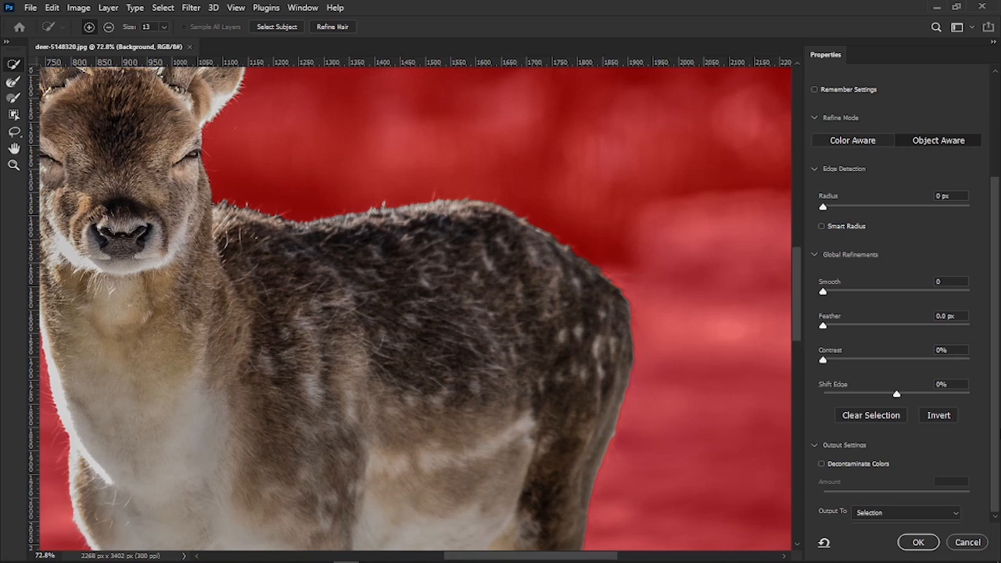
pyautogui.click(903, 513)
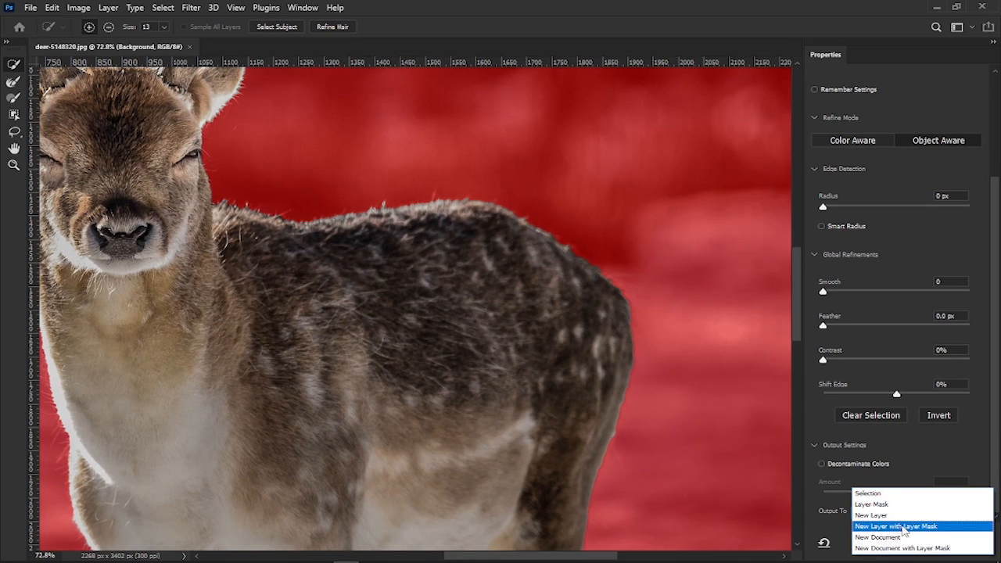
pyautogui.click(896, 526)
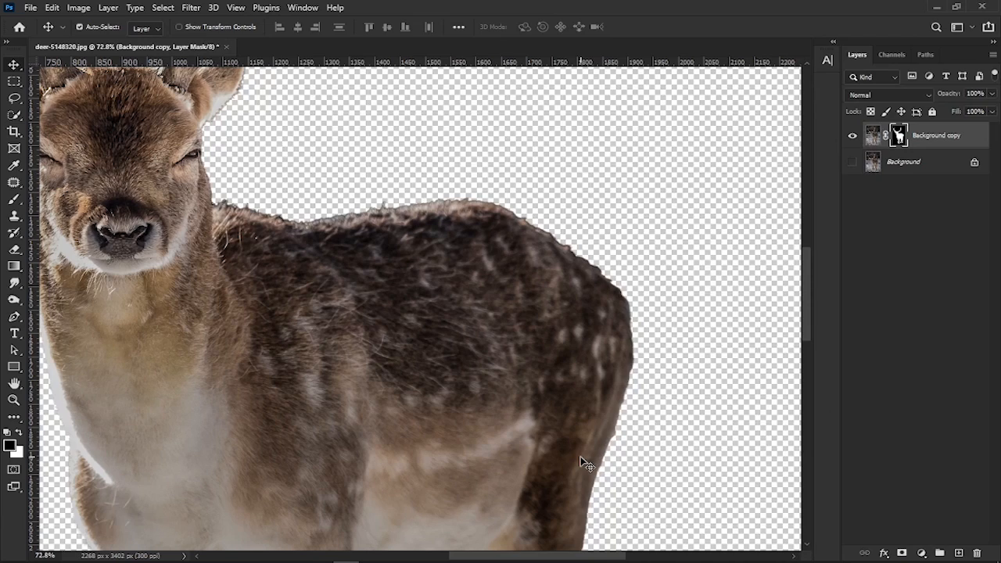
# - Show and unlock the original background layer, naming the layers BG and Subject
pyautogui.click(852, 162)
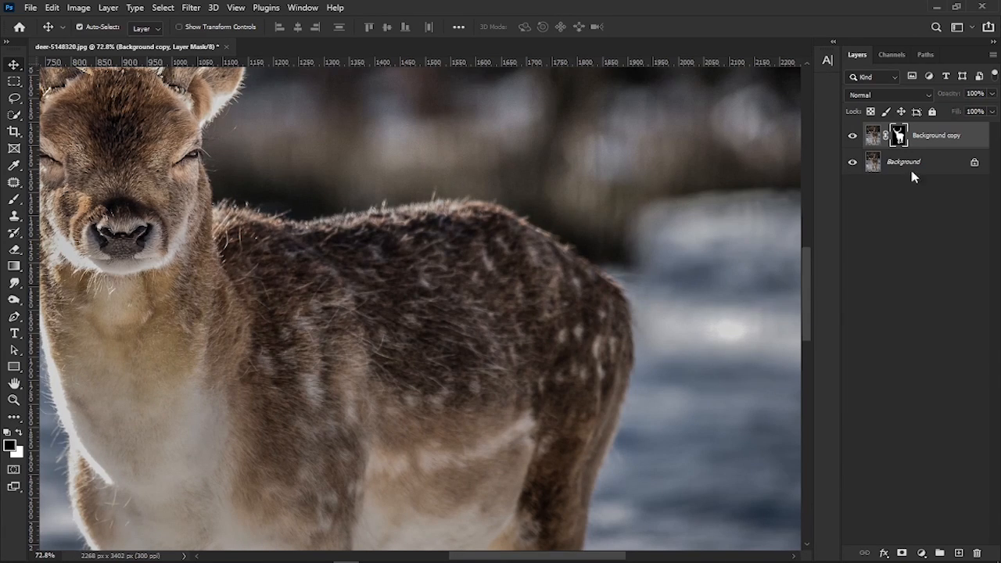
pyautogui.doubleClick(903, 161)
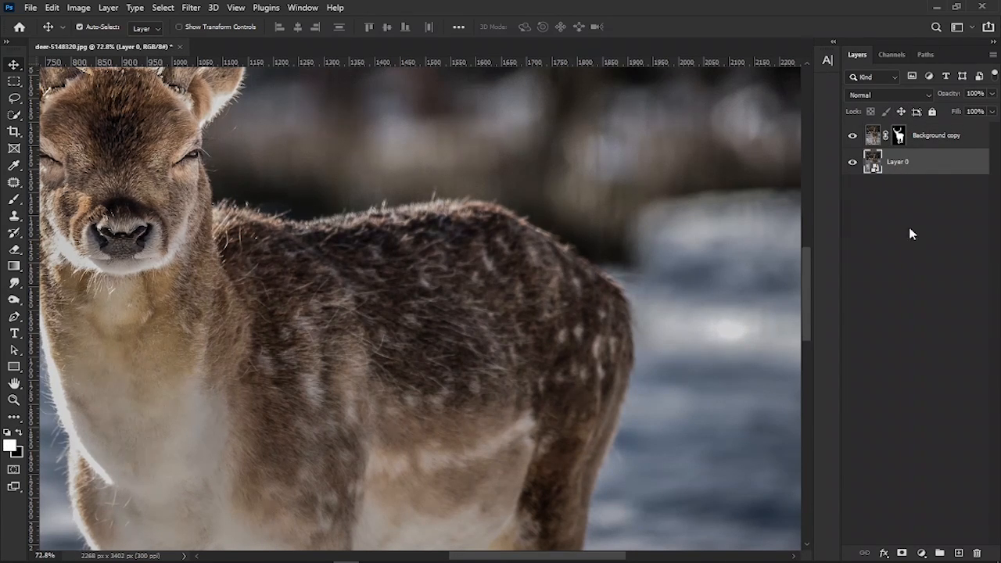
pyautogui.doubleClick(898, 162)
pyautogui.write('BG')
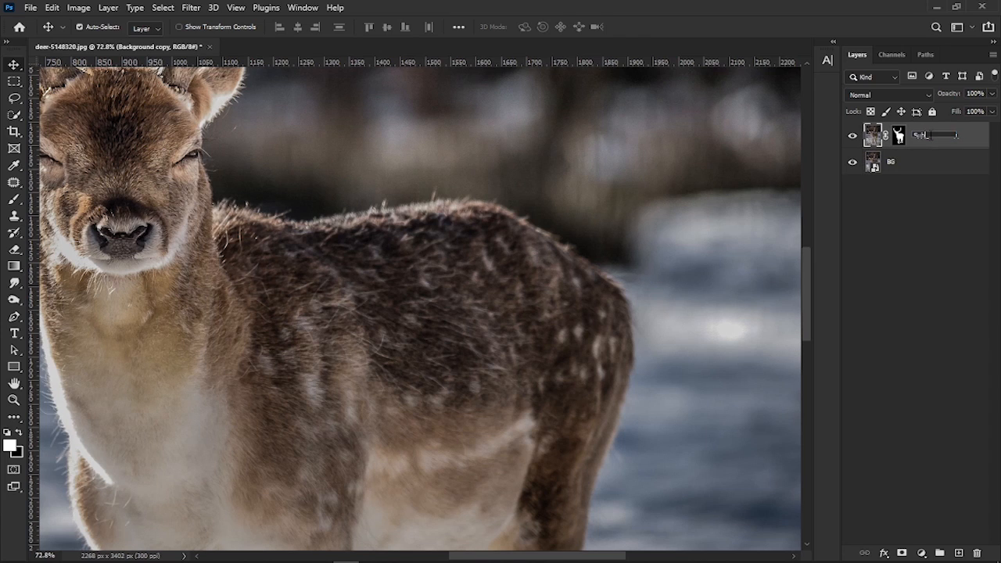
# - Convert the Subject layer to a smart object, then select BG
pyautogui.rightClick(899, 135)
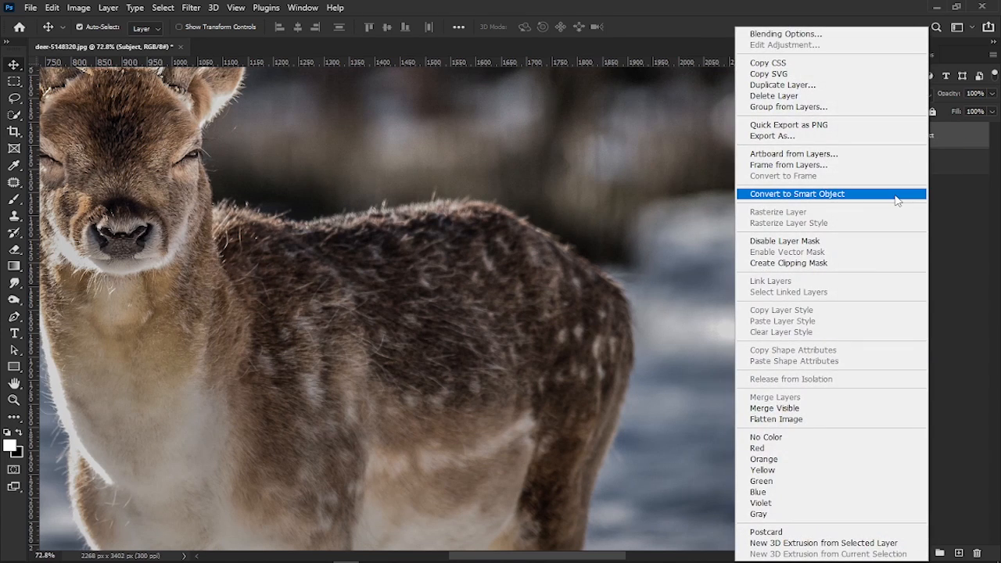
pyautogui.click(796, 193)
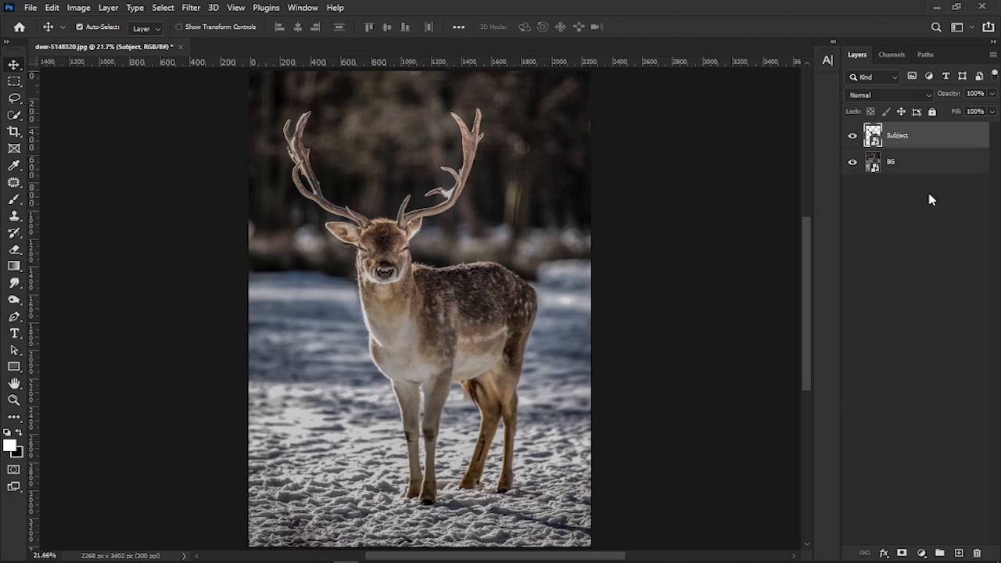
pyautogui.click(852, 135)
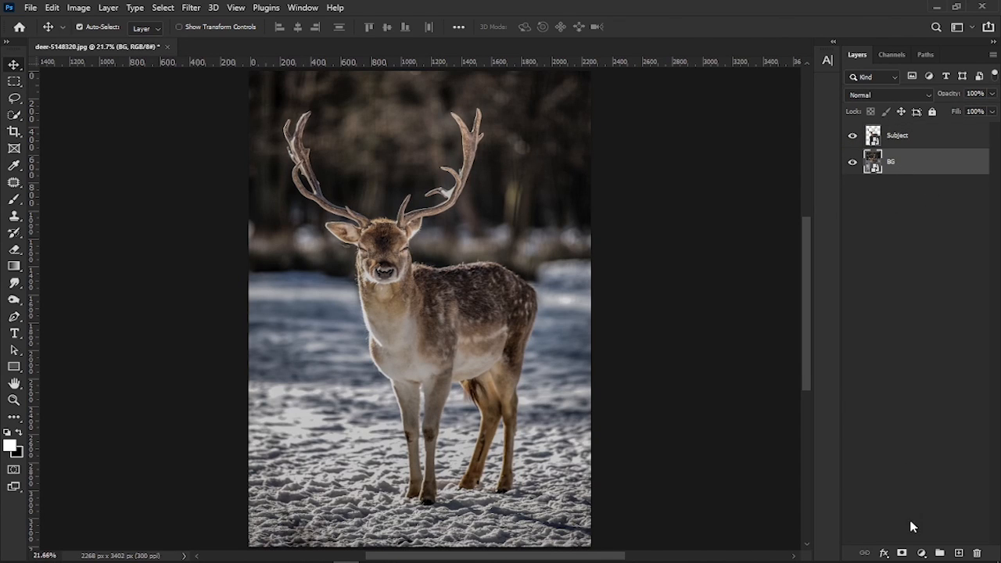
# - Add a mask to BG that hides the deer's silhouette using Subject's outline
pyautogui.click(902, 553)
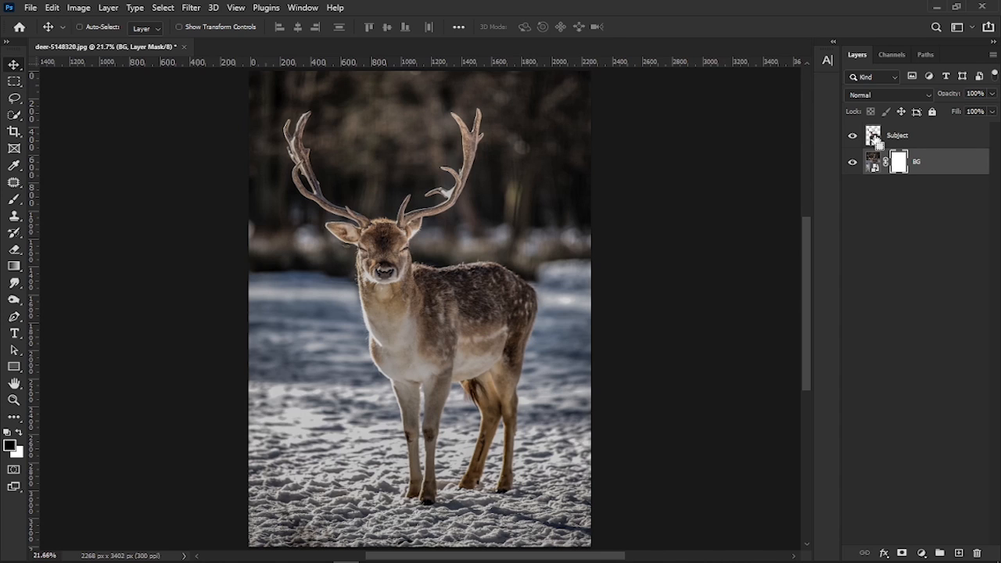
pyautogui.click(897, 162)
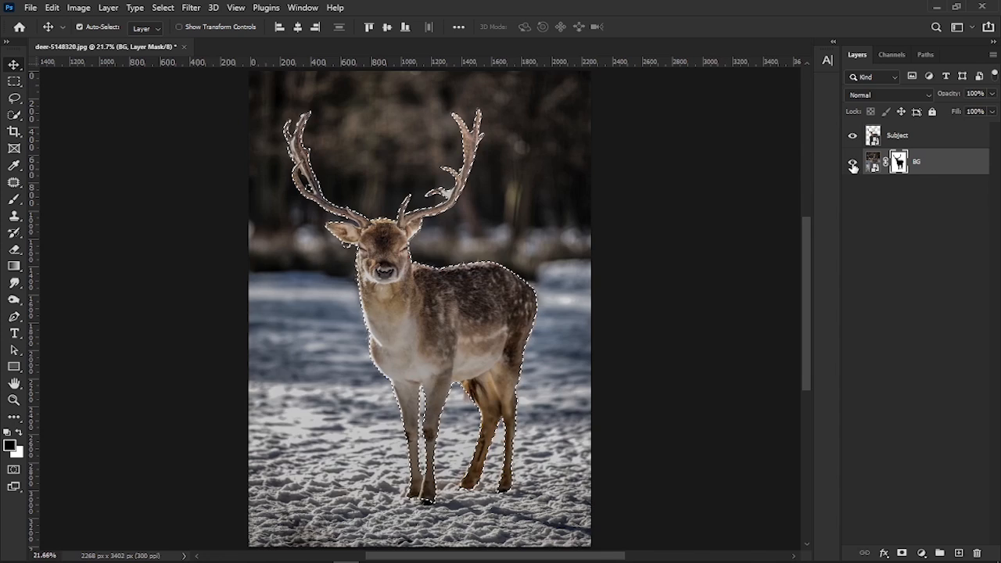
pyautogui.click(853, 162)
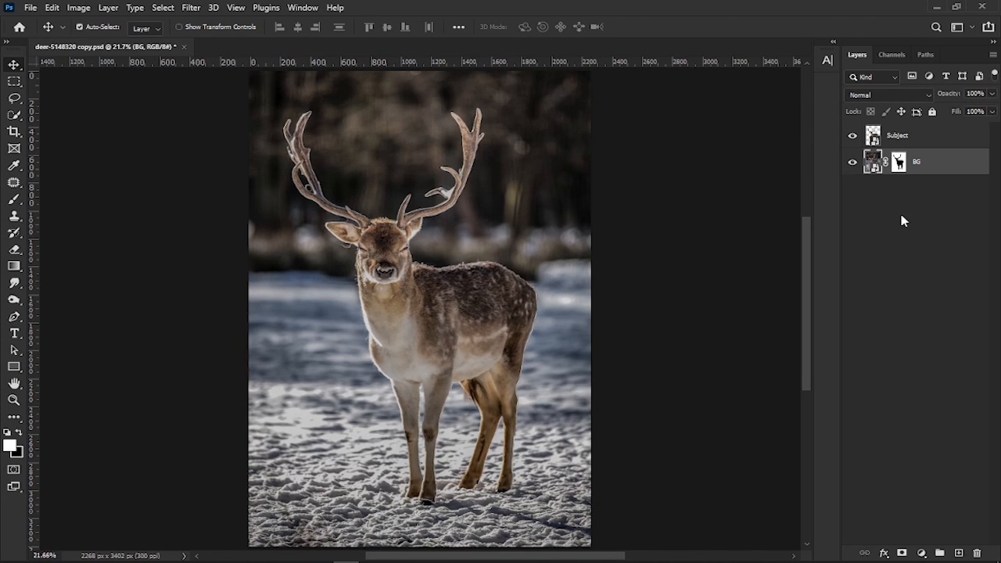
# - Colorize the deer with a clipped Hue/Saturation layer at hue 215, saturation 30
pyautogui.click(896, 135)
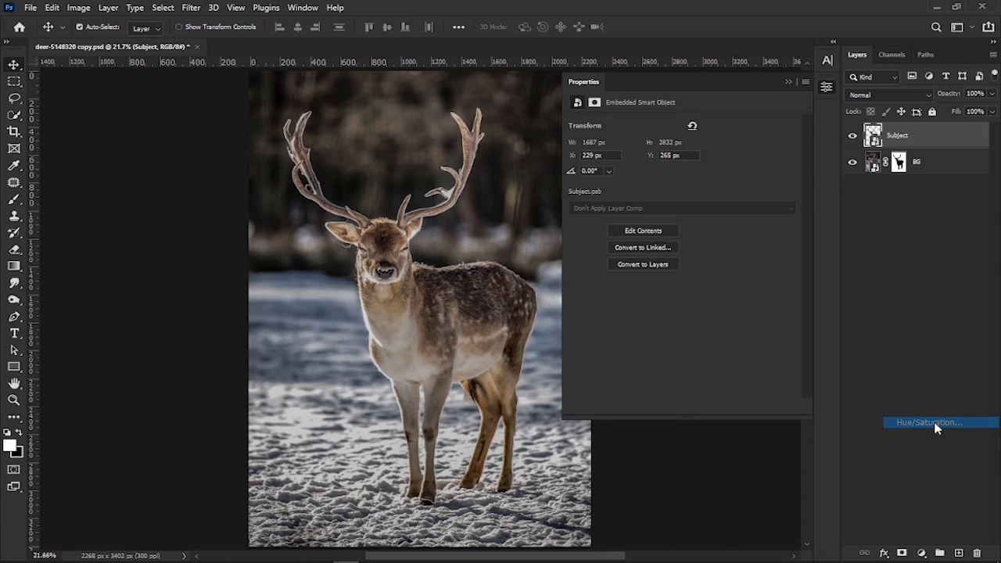
pyautogui.click(929, 422)
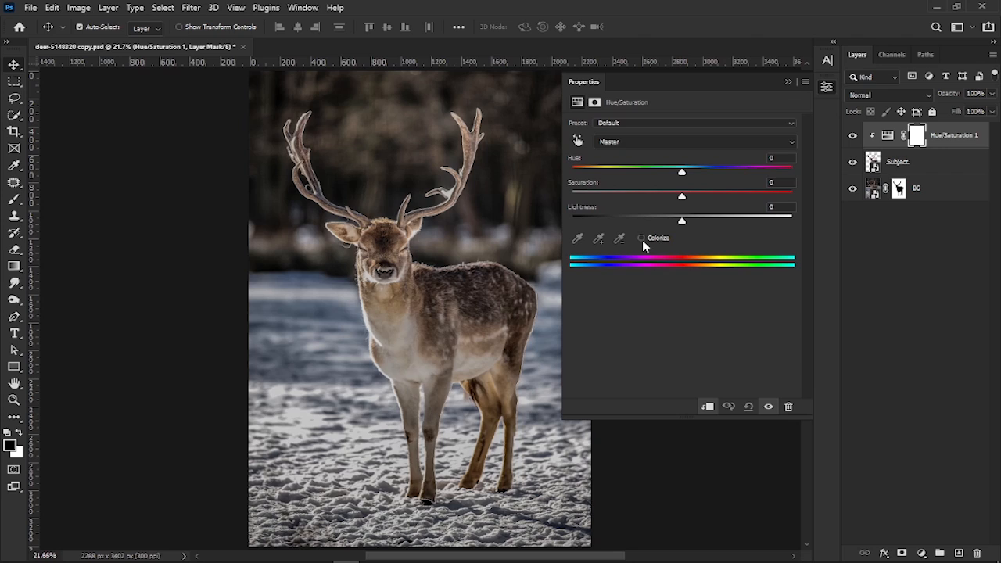
pyautogui.click(641, 238)
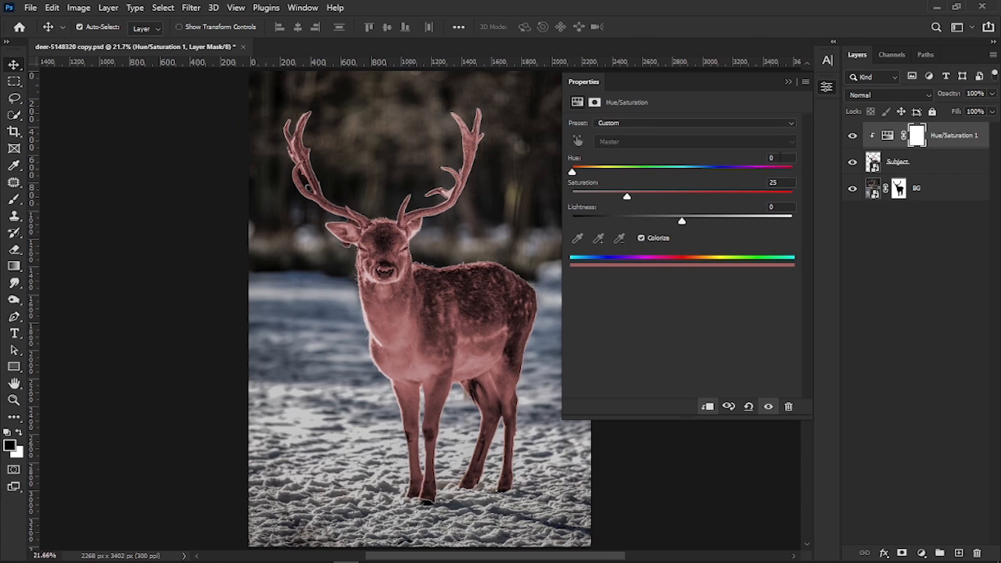
pyautogui.moveTo(572, 171); pyautogui.dragTo(703, 170)
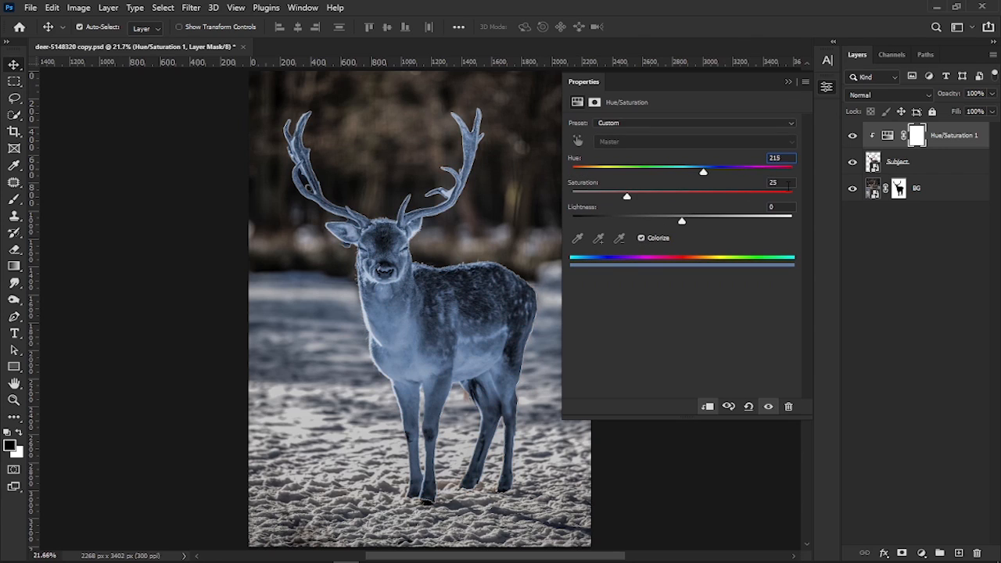
pyautogui.moveTo(626, 196); pyautogui.dragTo(637, 196)
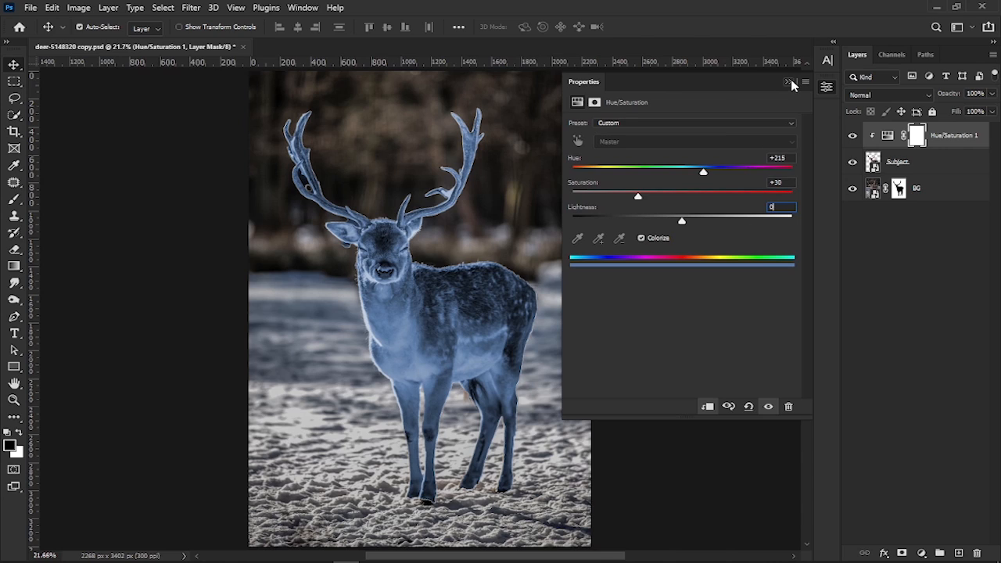
pyautogui.click(789, 83)
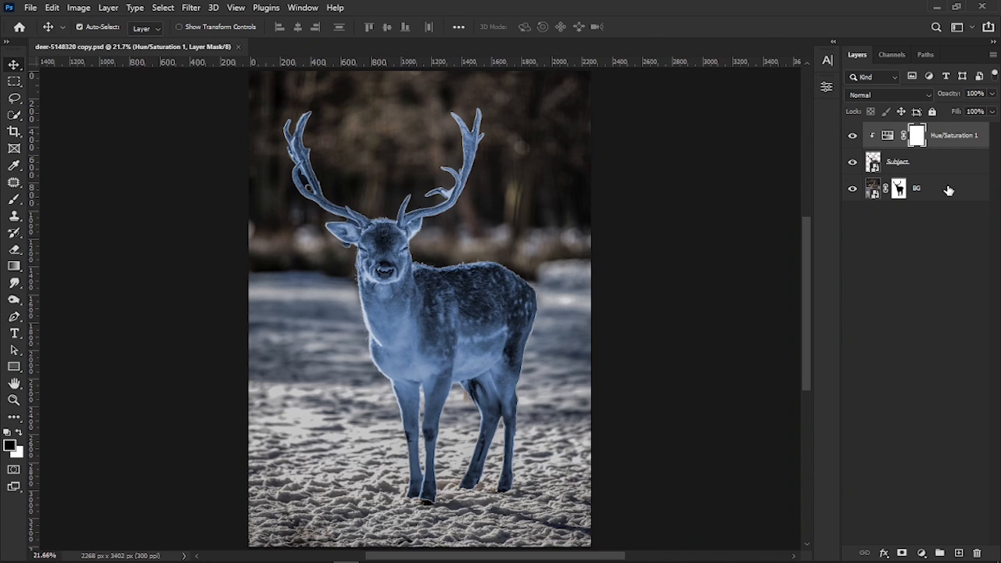
# - Add a light blue Color Fill layer above BG
pyautogui.click(916, 188)
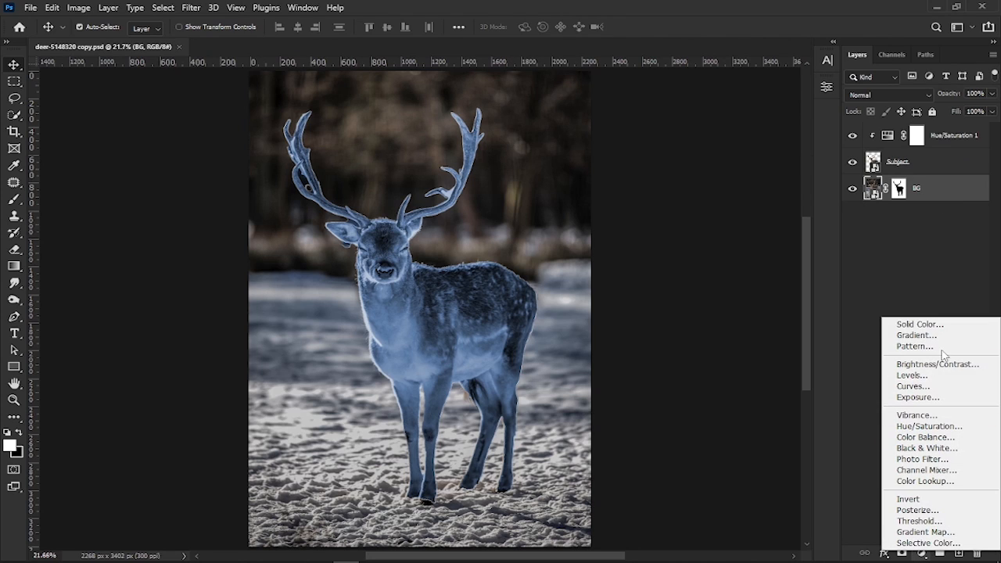
pyautogui.click(918, 323)
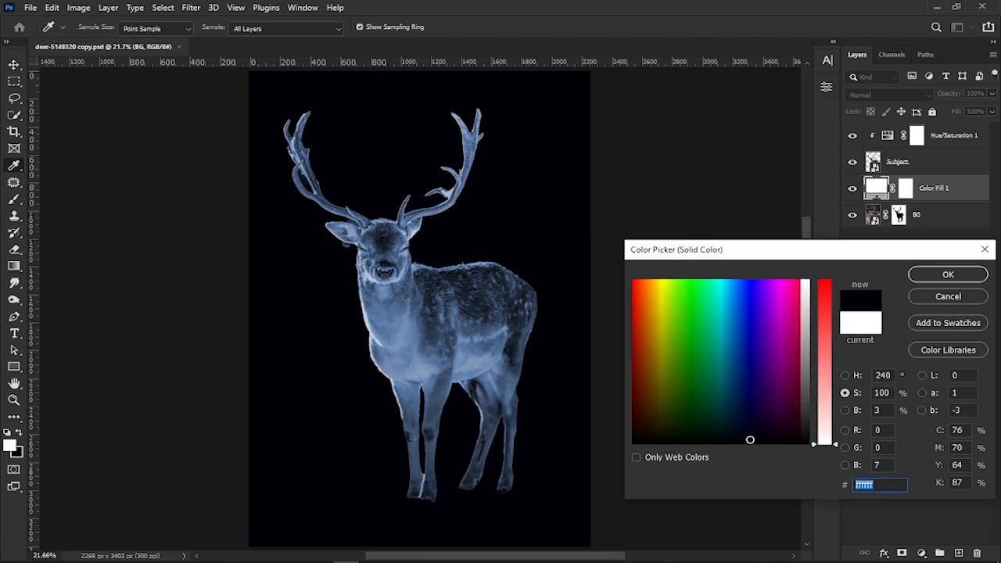
pyautogui.click(700, 334)
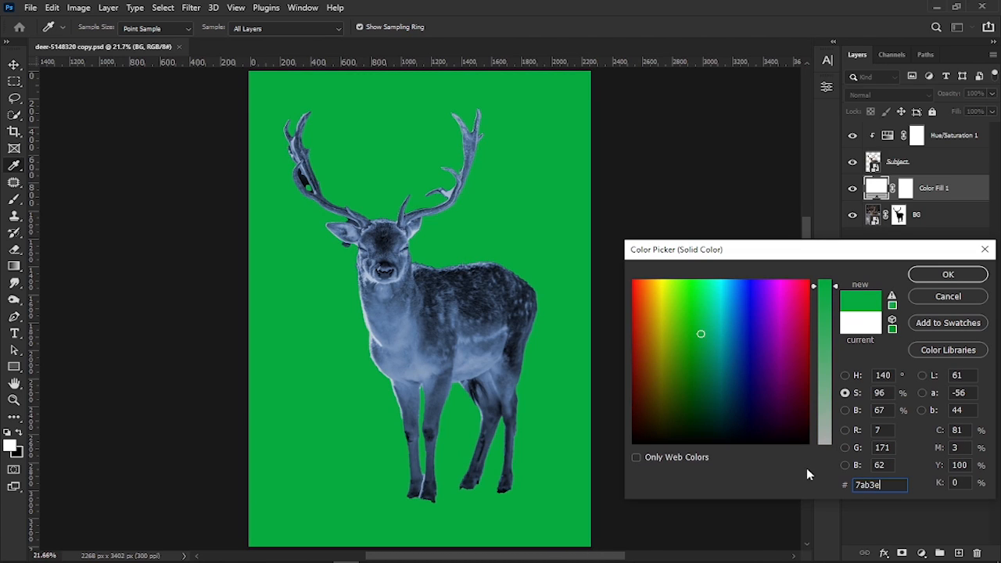
pyautogui.click(947, 274)
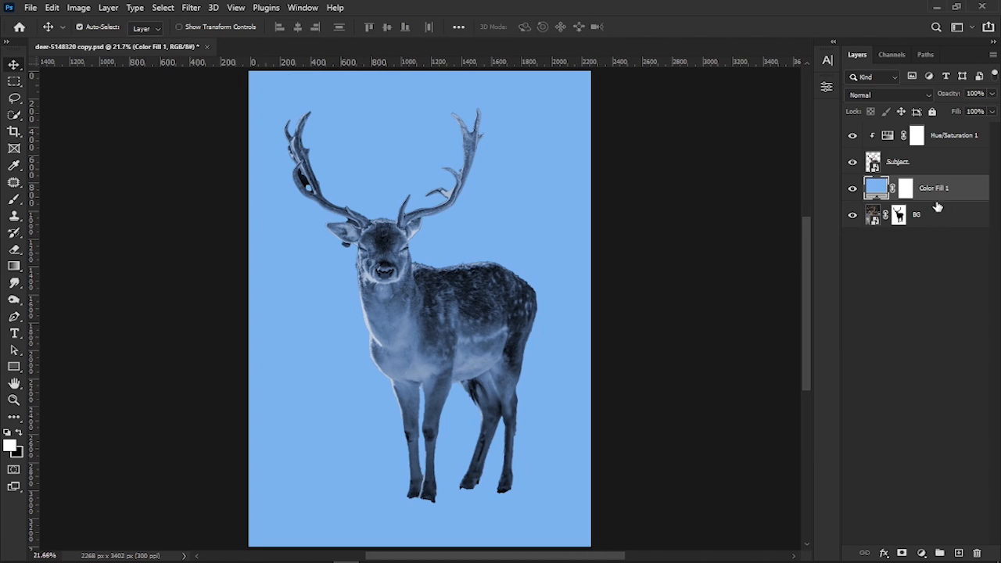
# - Set the colour fill to Soft Light blend mode at 89% fill
pyautogui.click(889, 94)
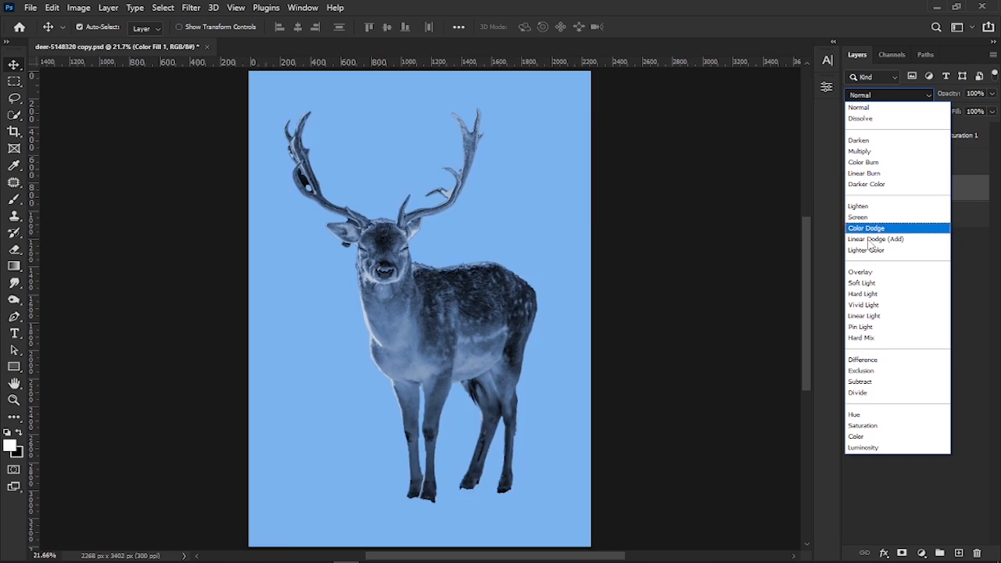
pyautogui.click(862, 282)
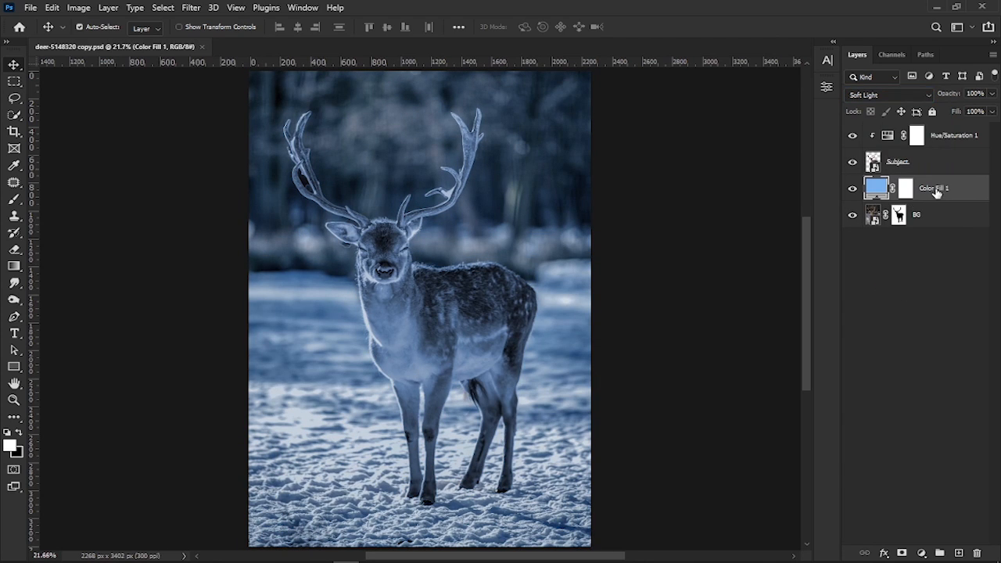
pyautogui.tripleClick(974, 111)
pyautogui.write('85')
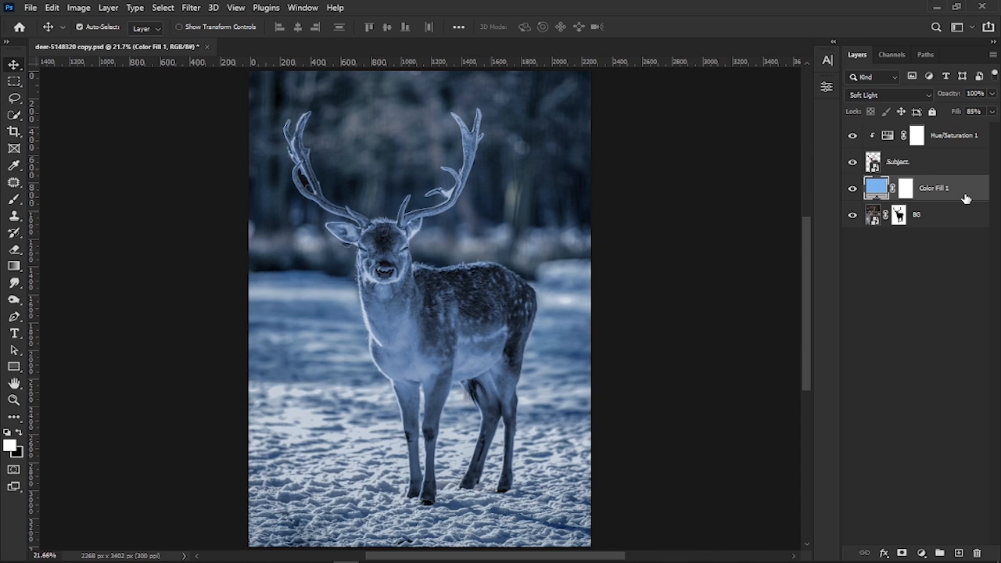
pyautogui.click(921, 552)
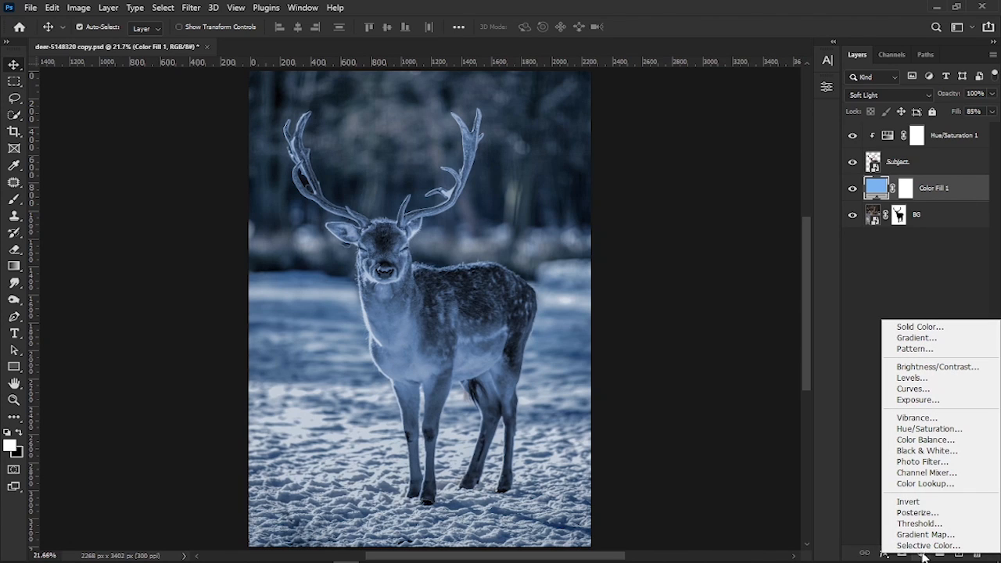
# - Add a Color Lookup layer using NightFromDay.CUBE at 20% fill
pyautogui.click(924, 483)
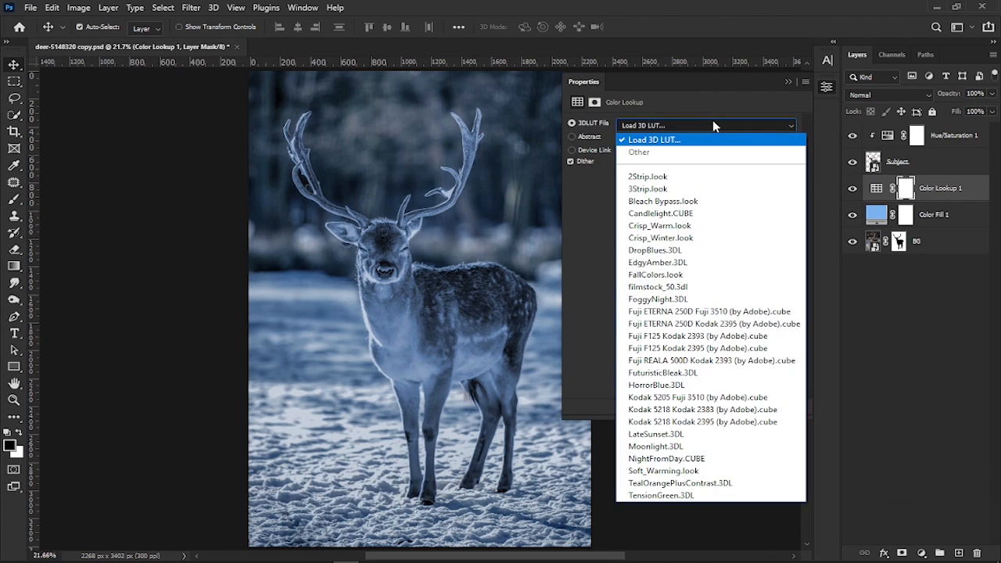
pyautogui.click(666, 458)
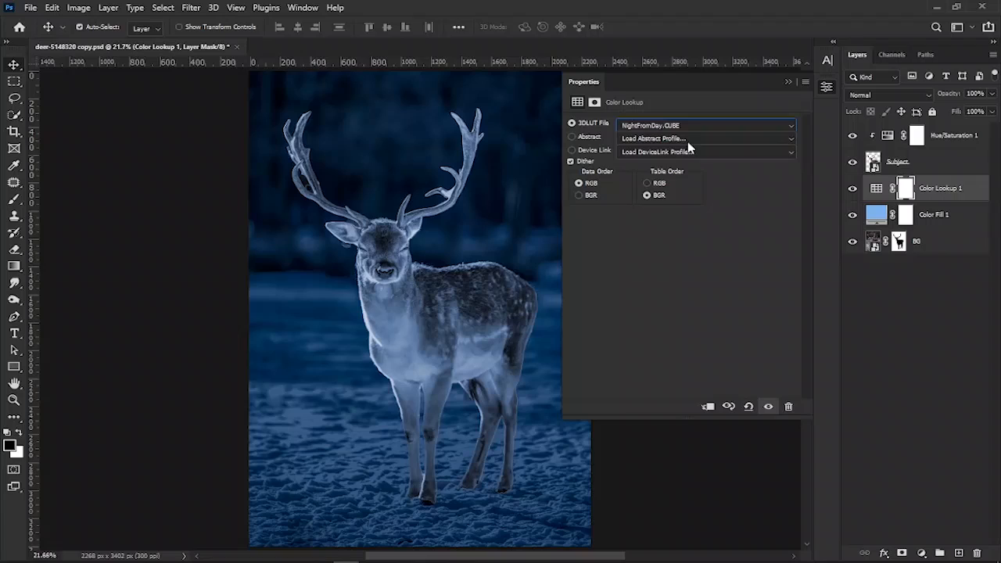
pyautogui.click(788, 81)
pyautogui.write('20')
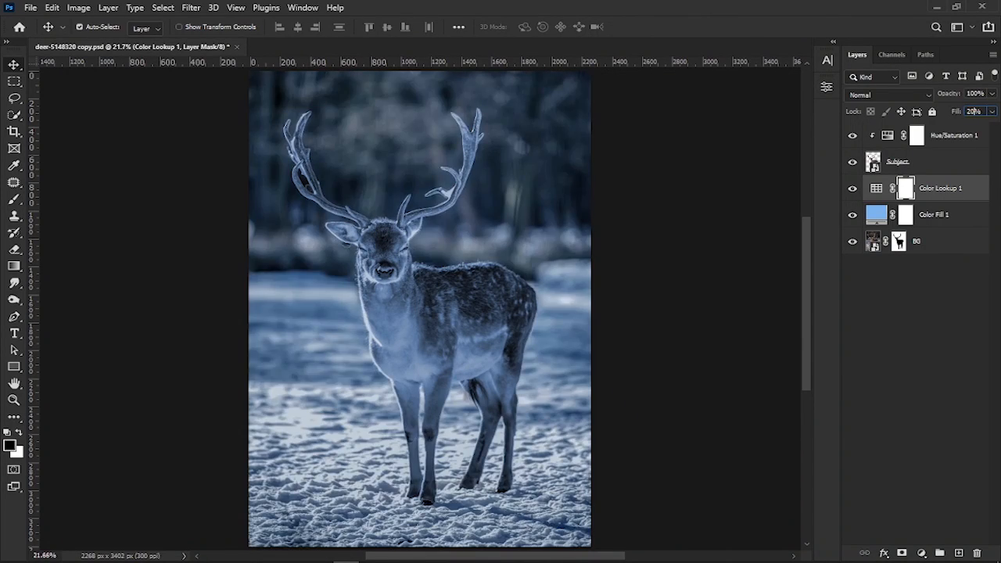
pyautogui.click(921, 553)
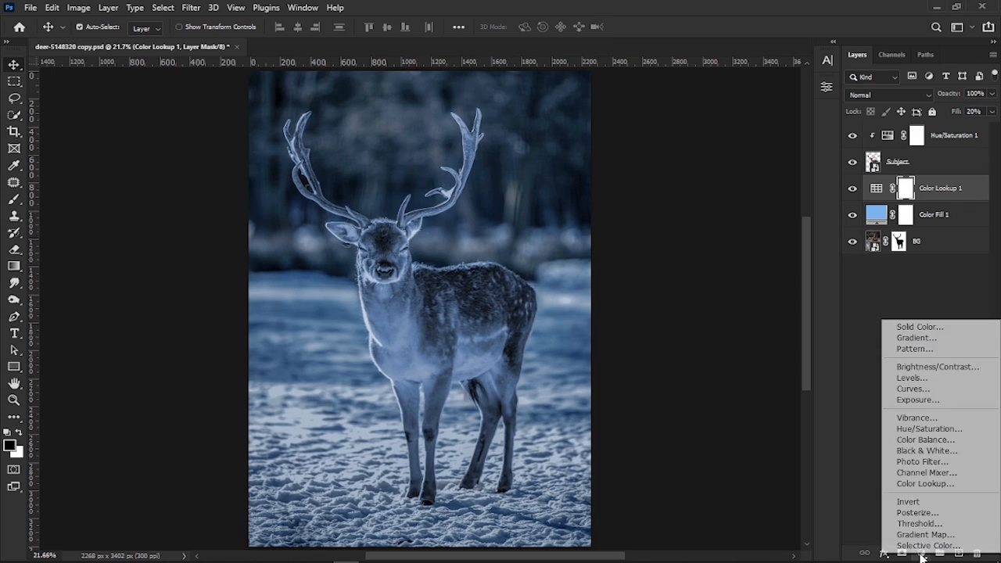
# - Add a Levels layer with output white lowered to 196
pyautogui.click(911, 377)
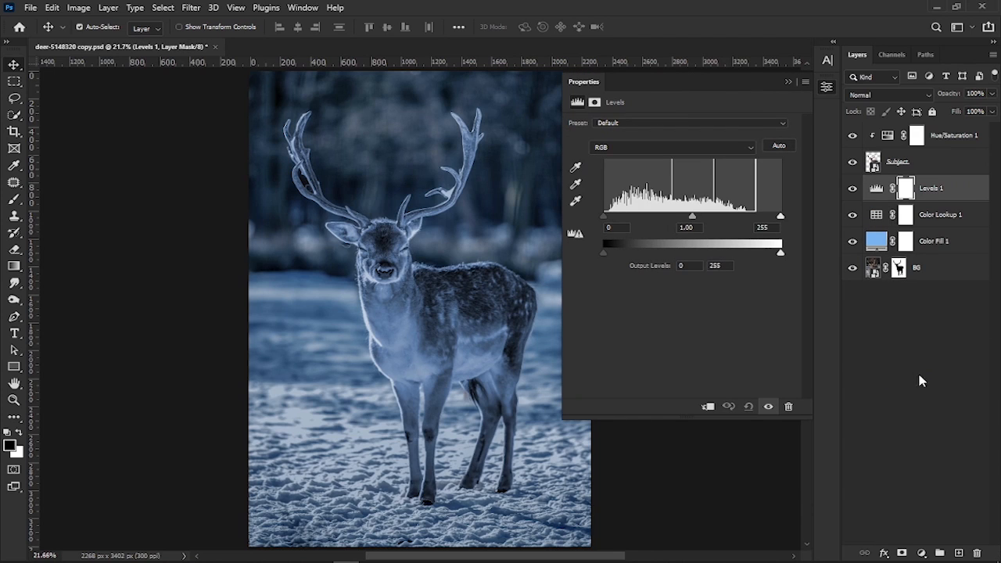
pyautogui.moveTo(780, 252); pyautogui.dragTo(741, 251)
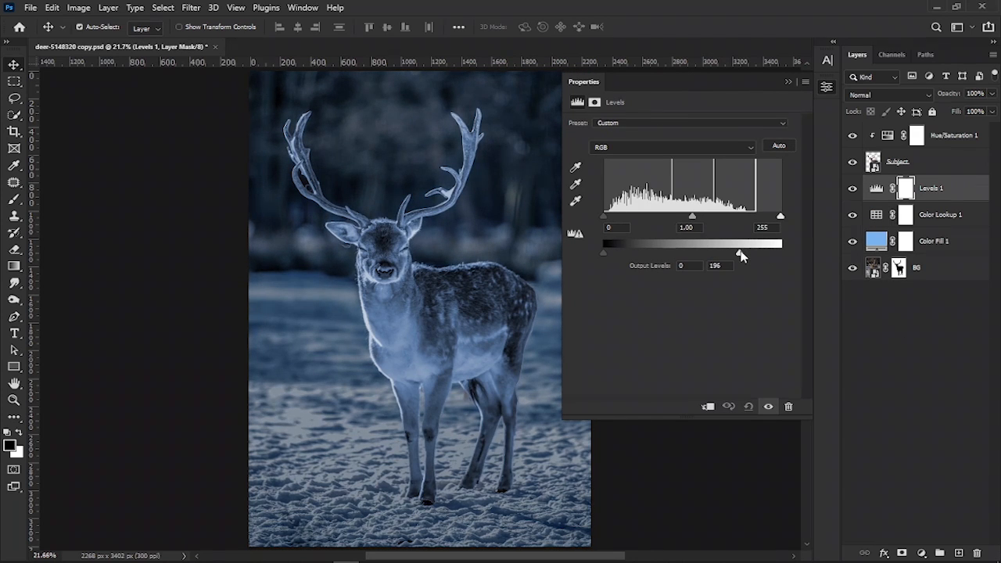
pyautogui.moveTo(741, 251); pyautogui.dragTo(723, 251)
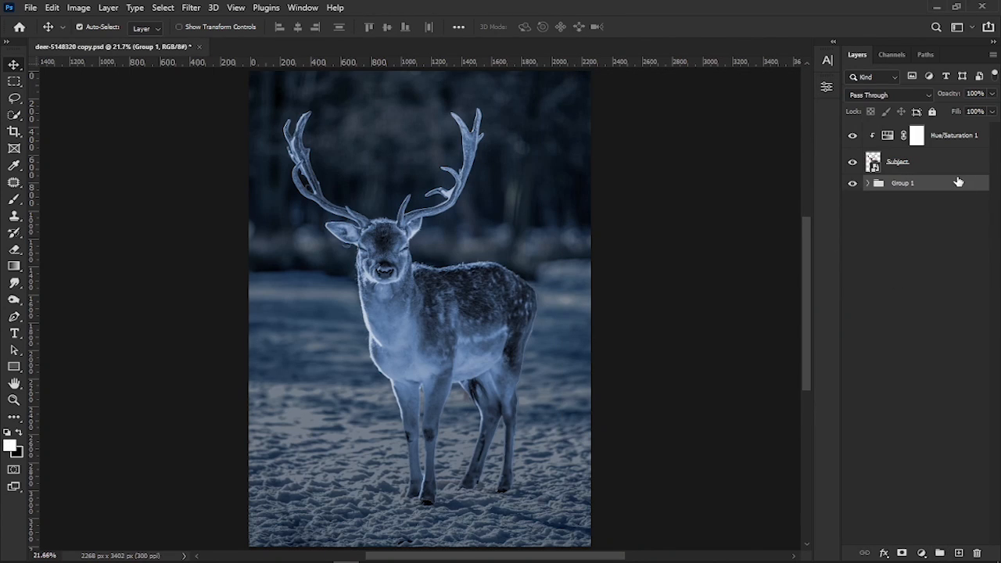
# - Name the background layer group 'Background' and expand it
pyautogui.doubleClick(903, 182)
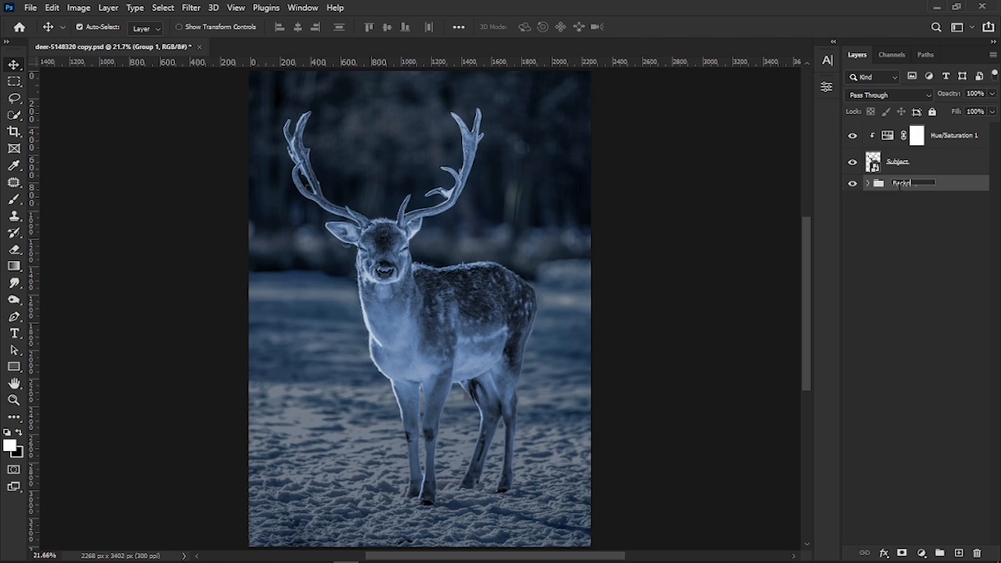
pyautogui.click(866, 182)
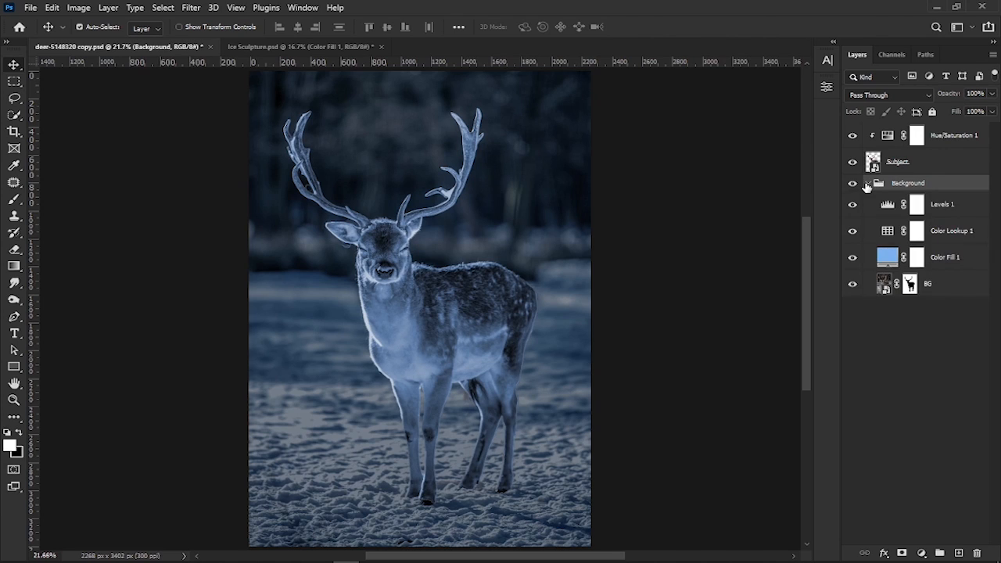
pyautogui.rightClick(944, 257)
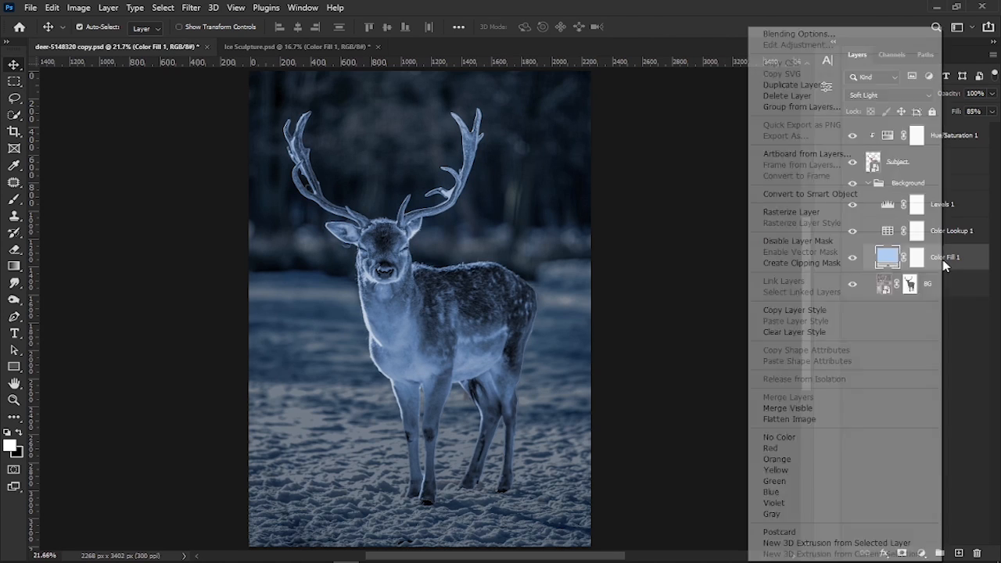
# - Split the colour fill's Blend If underlying black slider to 0–154
pyautogui.click(797, 33)
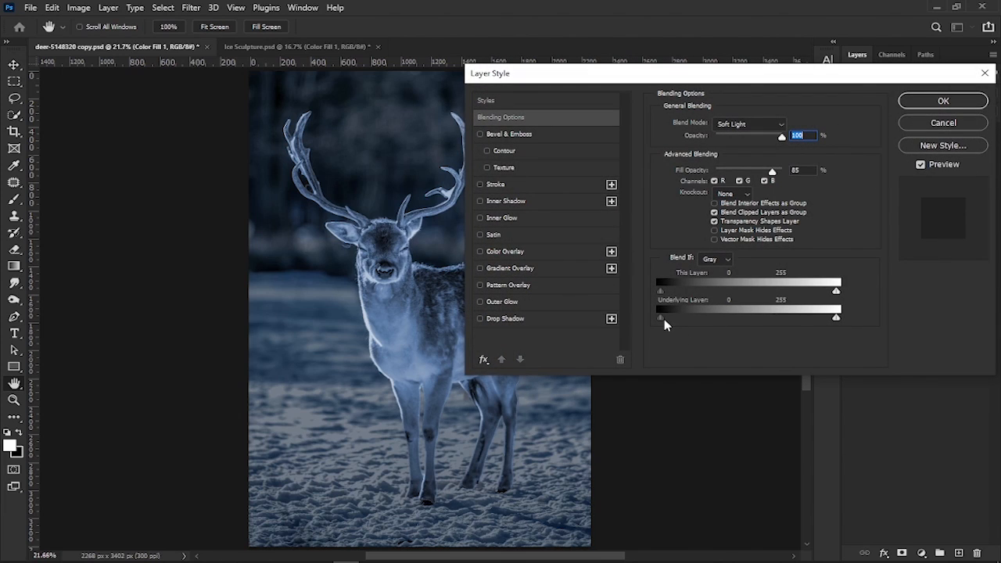
pyautogui.moveTo(660, 317); pyautogui.dragTo(679, 317)
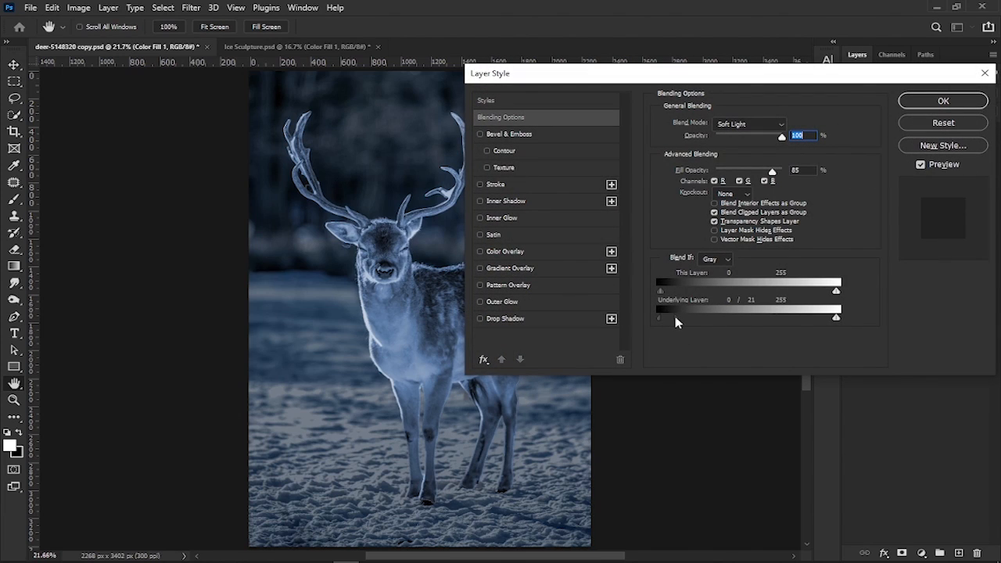
pyautogui.moveTo(677, 316); pyautogui.dragTo(750, 317)
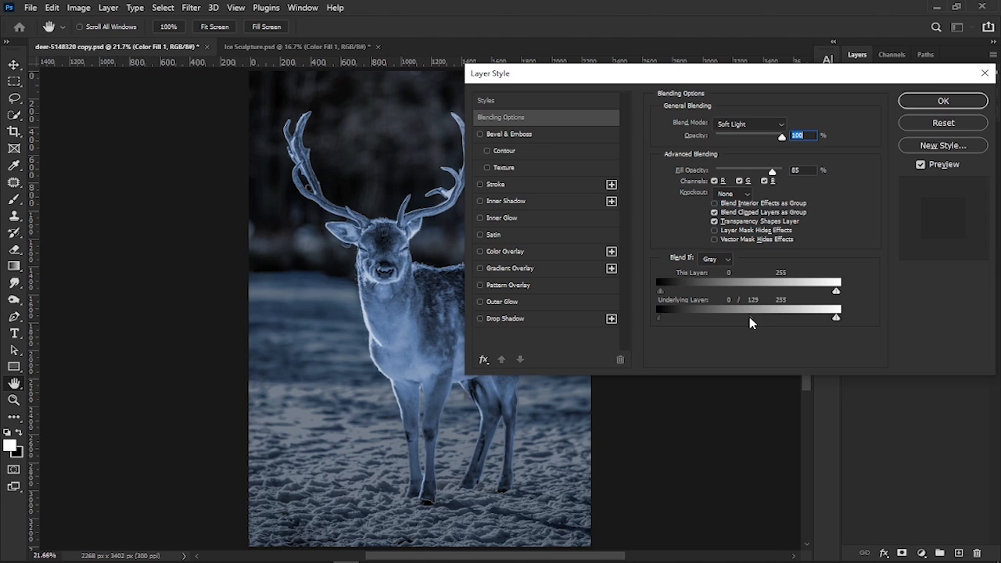
pyautogui.moveTo(750, 316); pyautogui.dragTo(770, 316)
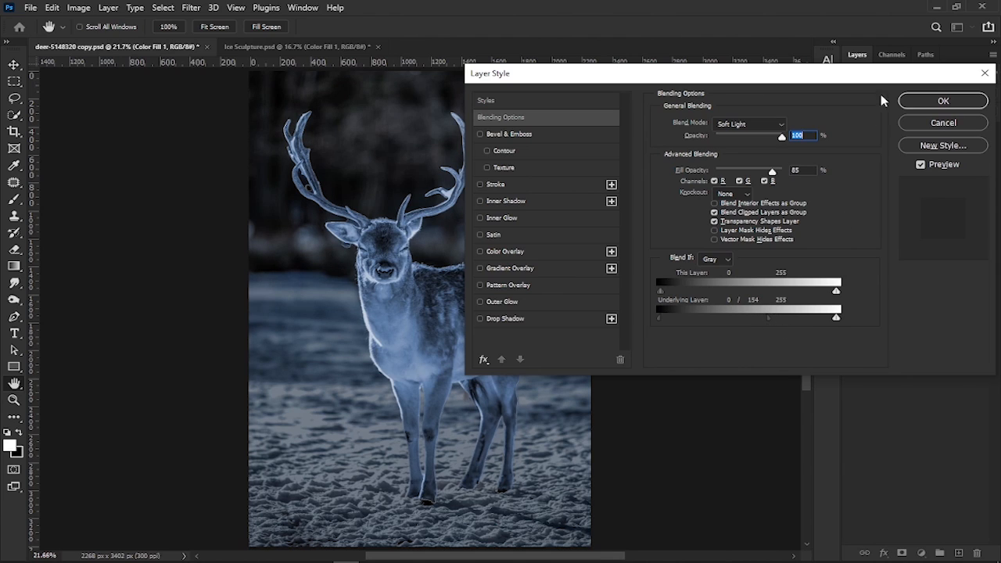
pyautogui.click(942, 100)
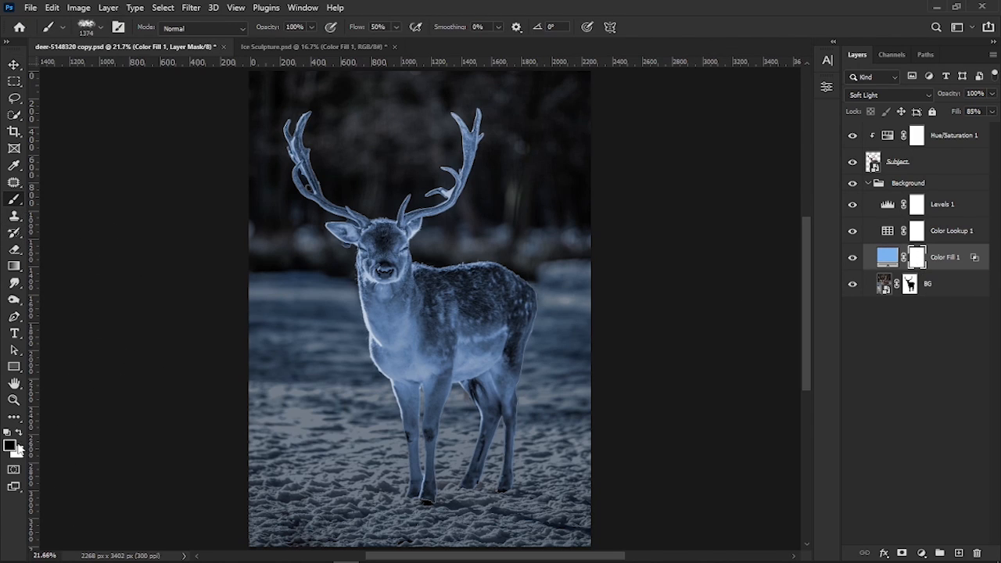
# - Paint black with a 180 px soft round brush on the Color Fill mask
pyautogui.click(98, 26)
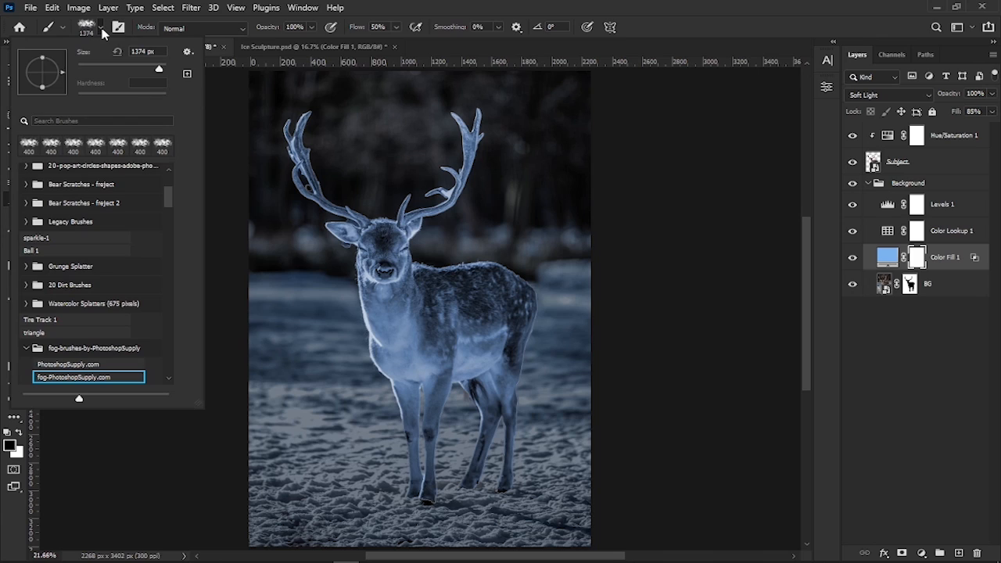
pyautogui.scroll(3)
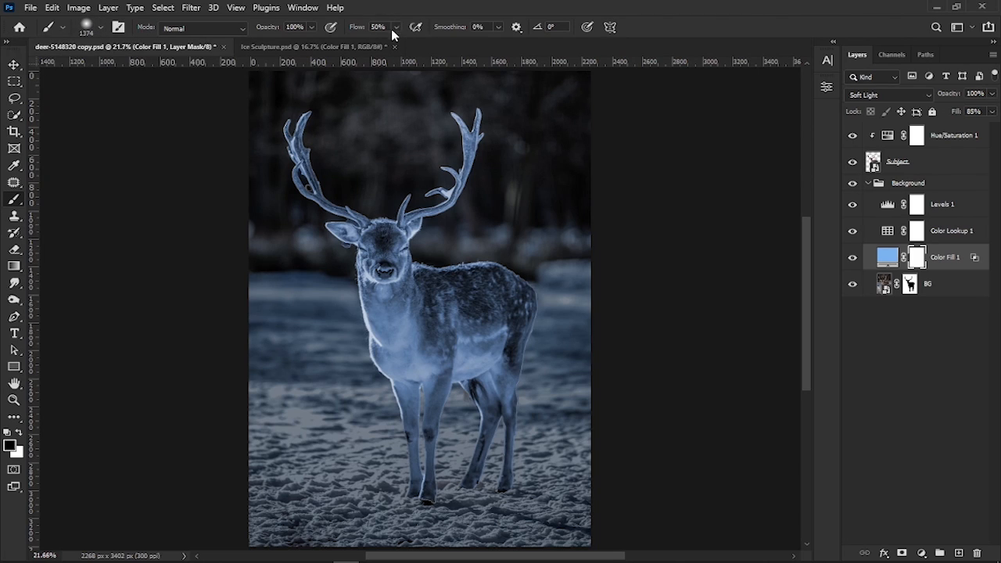
pyautogui.moveTo(264, 201)
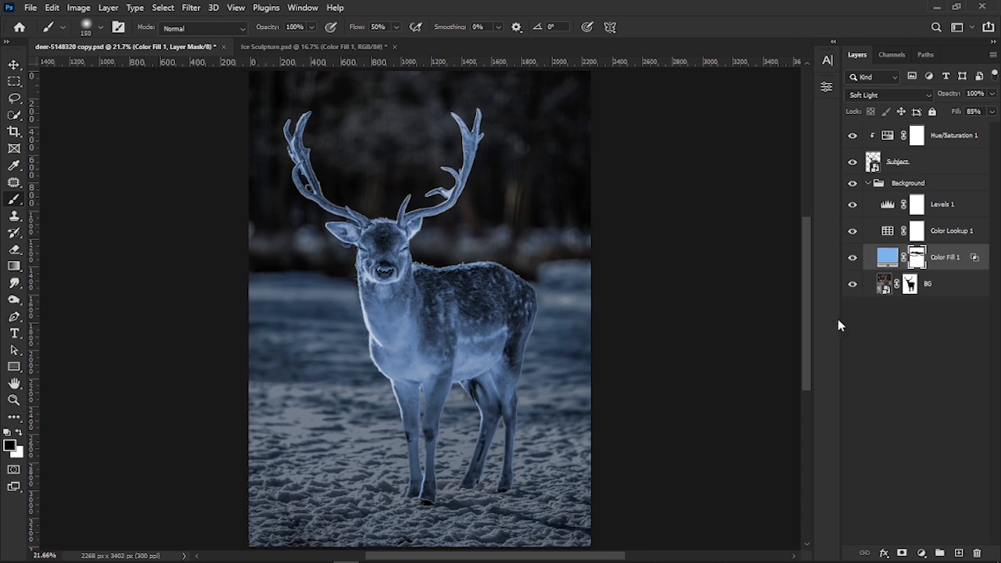
pyautogui.moveTo(919, 211)
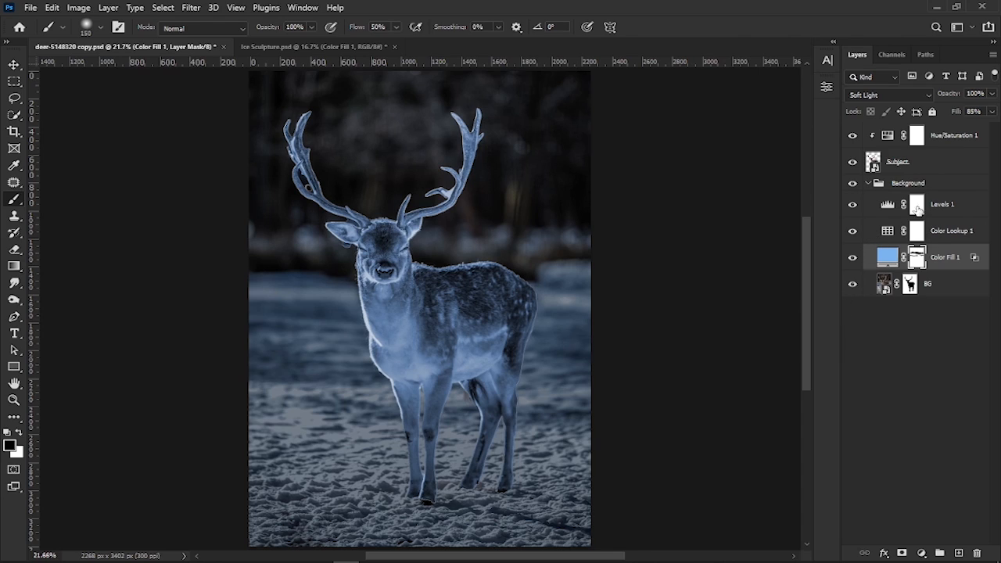
pyautogui.click(942, 204)
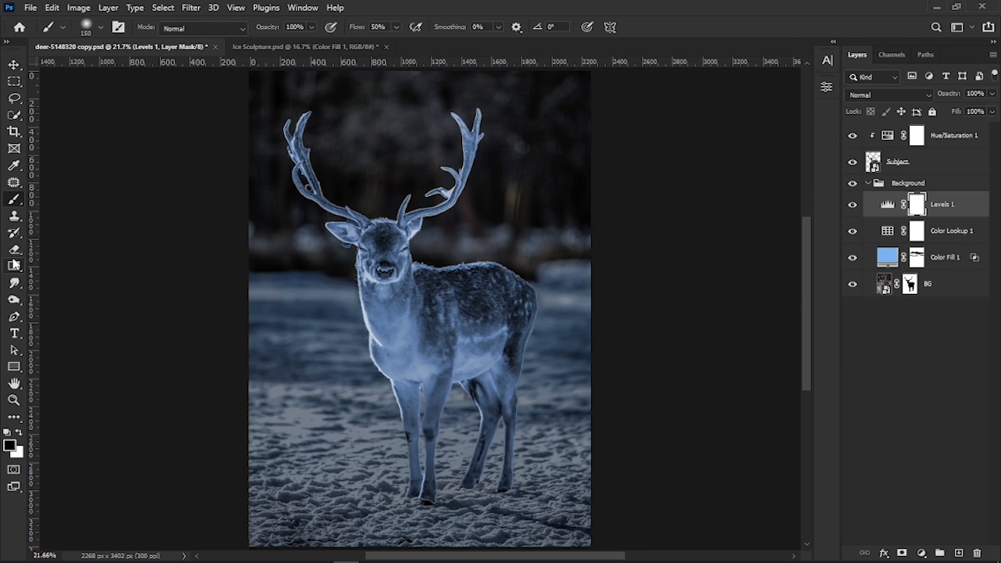
# - Draw a gradient on the Levels 1 mask and collapse the Background group
pyautogui.click(14, 264)
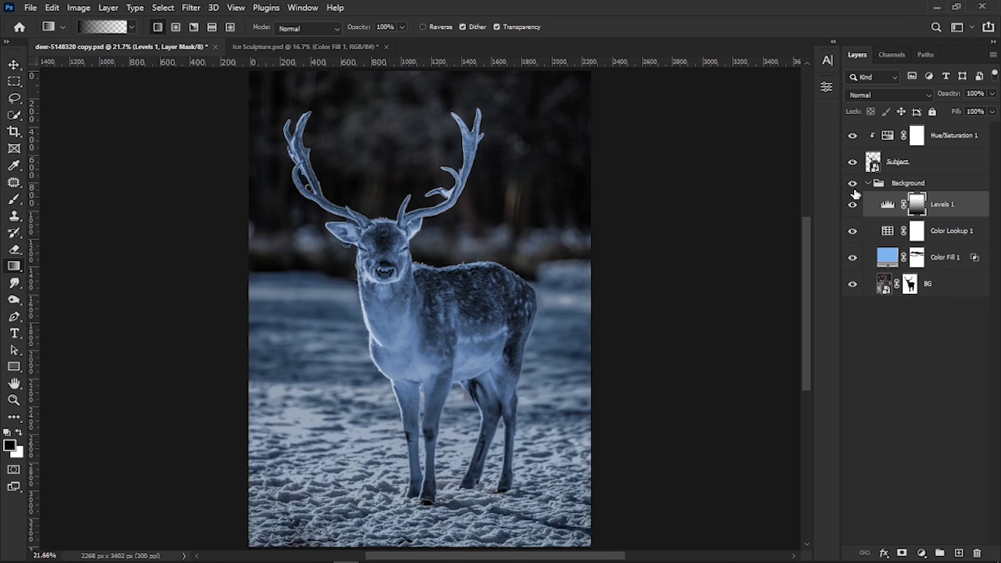
pyautogui.click(866, 182)
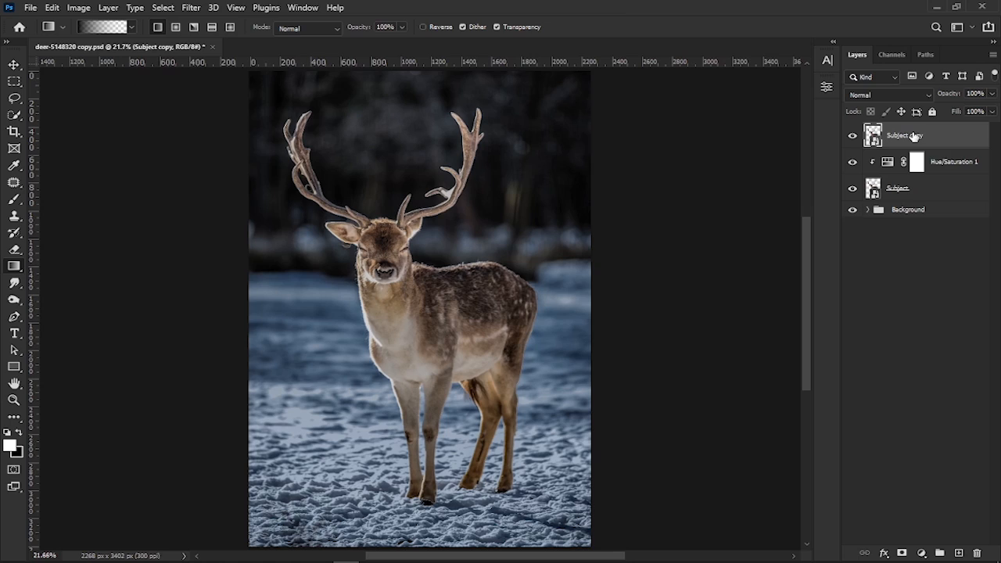
# - Hide the brown Subject copy and select the original Subject layer
pyautogui.click(852, 135)
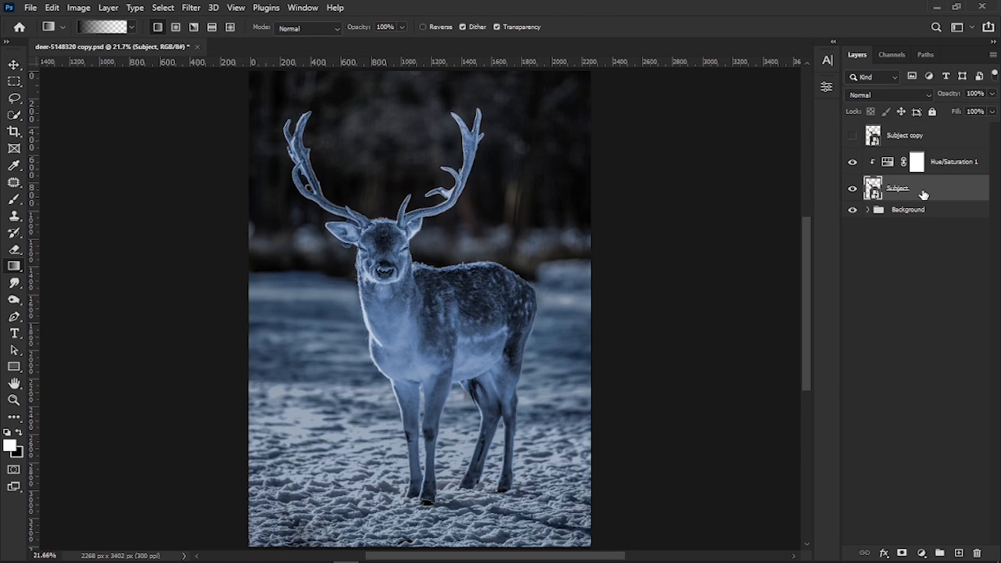
pyautogui.click(883, 552)
pyautogui.write('40')
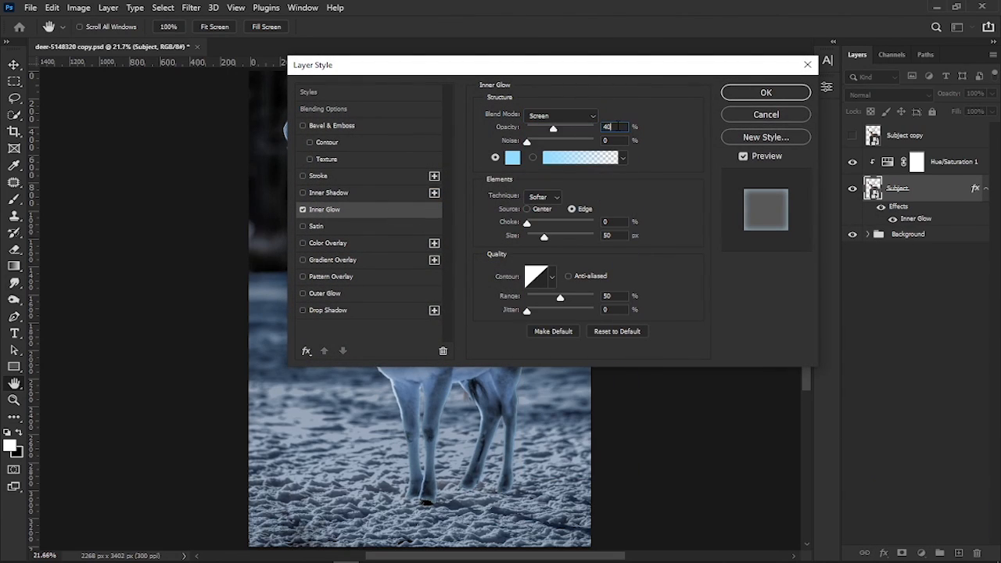
# - Give Subject a light blue Screen inner glow at 40% and a light blue outer glow
pyautogui.click(512, 157)
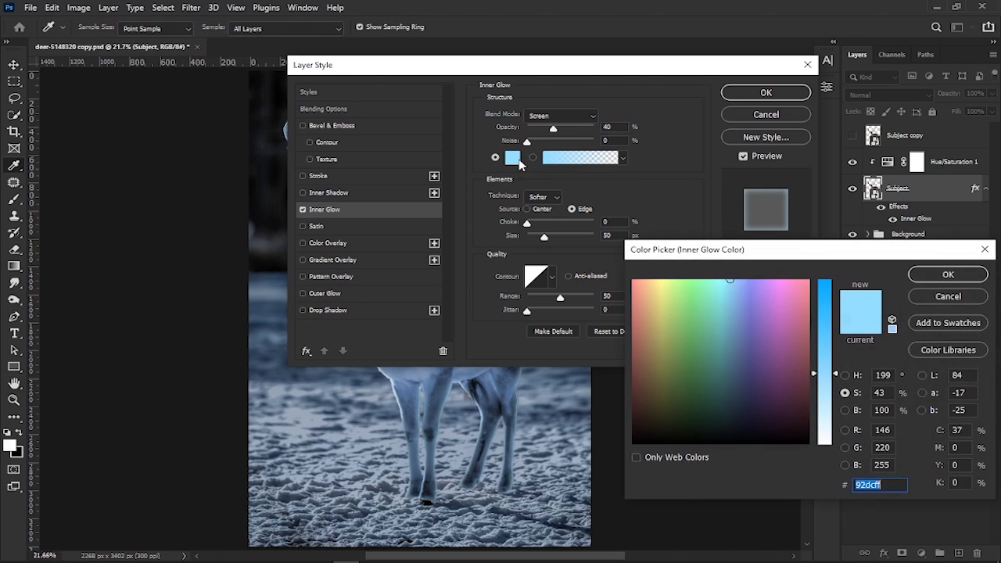
pyautogui.moveTo(918, 335)
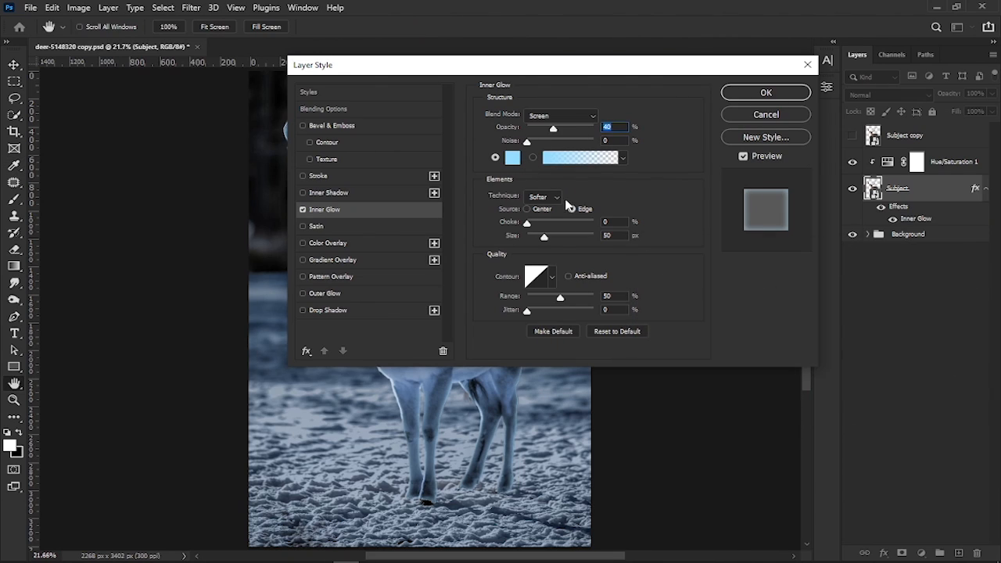
pyautogui.click(572, 208)
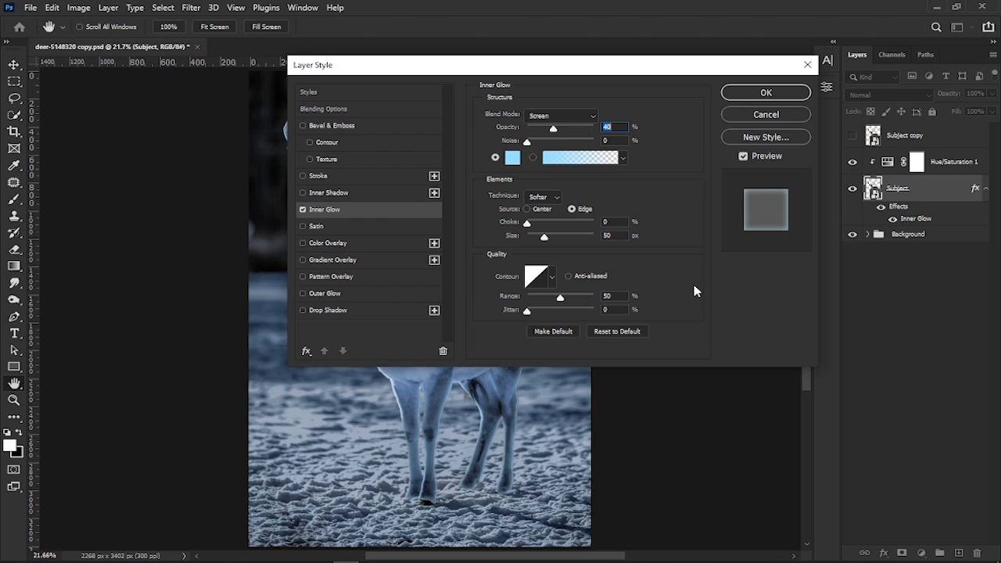
pyautogui.click(326, 292)
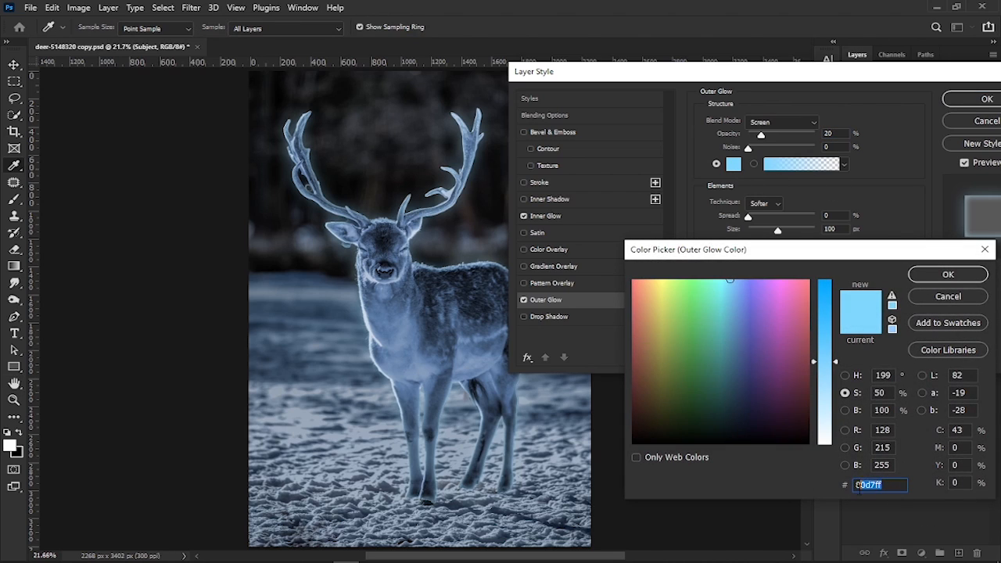
pyautogui.click(946, 274)
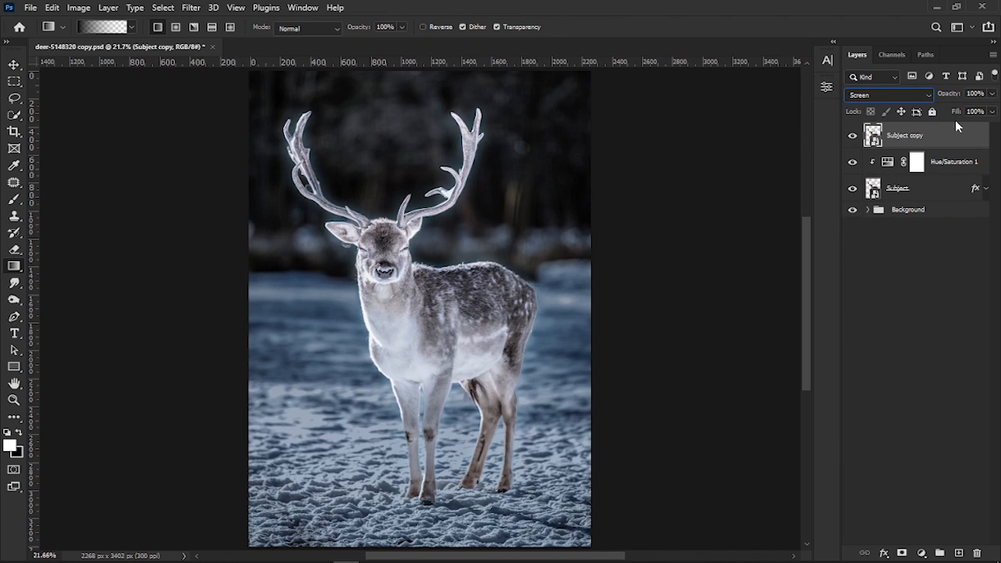
# - Apply Plastic Wrap, then a frosted Glass filter with smoothness 7, to the Subject copy
pyautogui.click(190, 7)
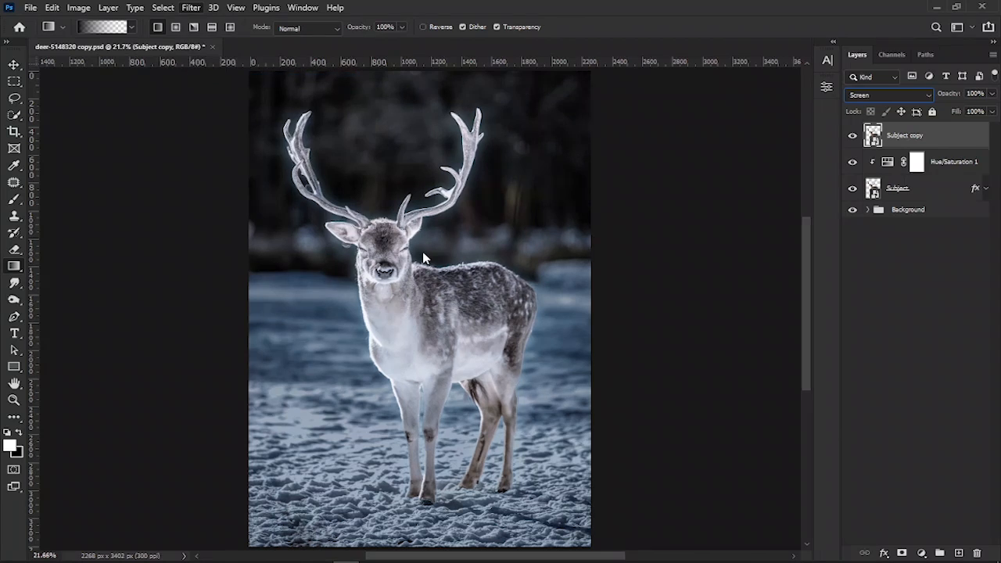
pyautogui.click(190, 7)
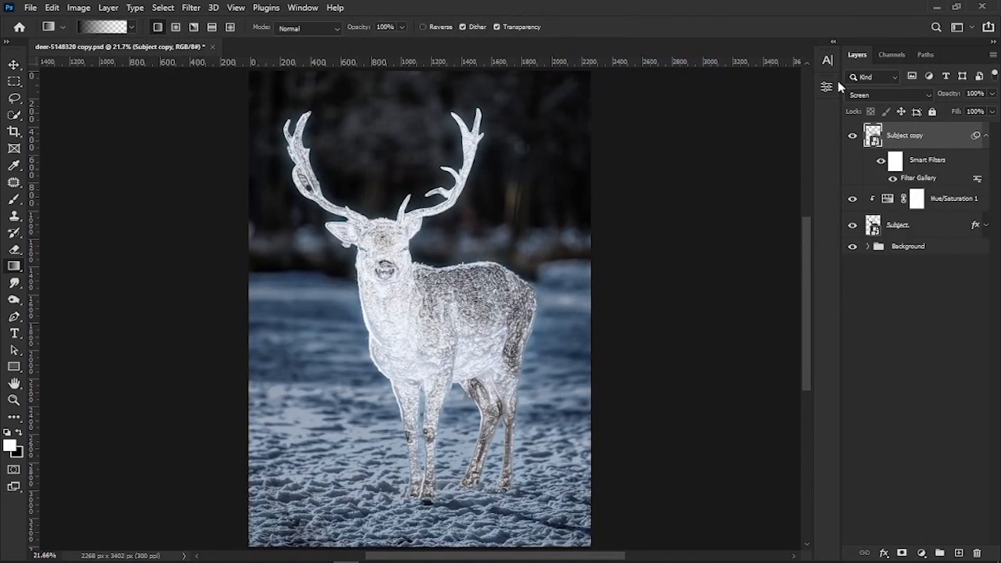
pyautogui.click(191, 7)
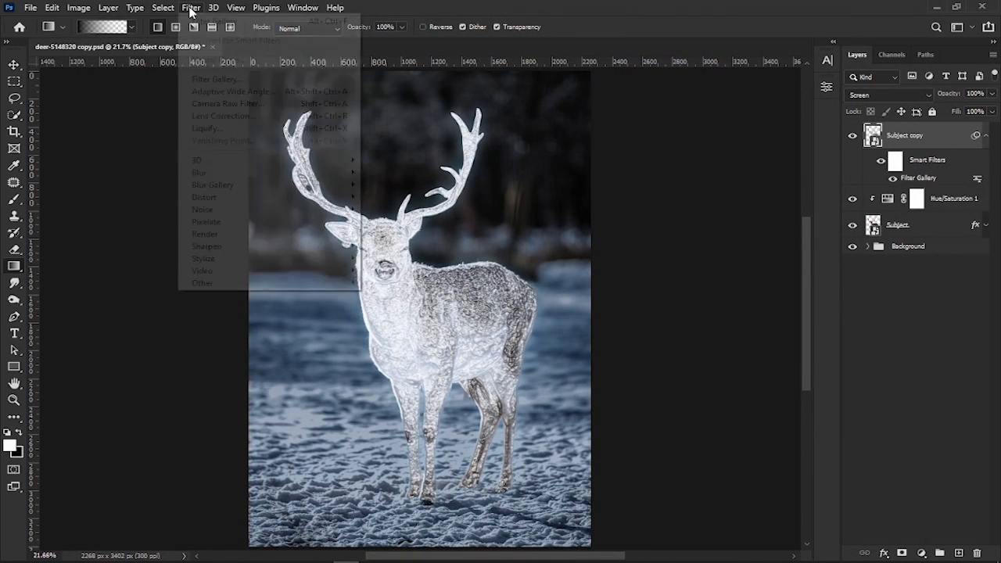
pyautogui.click(218, 78)
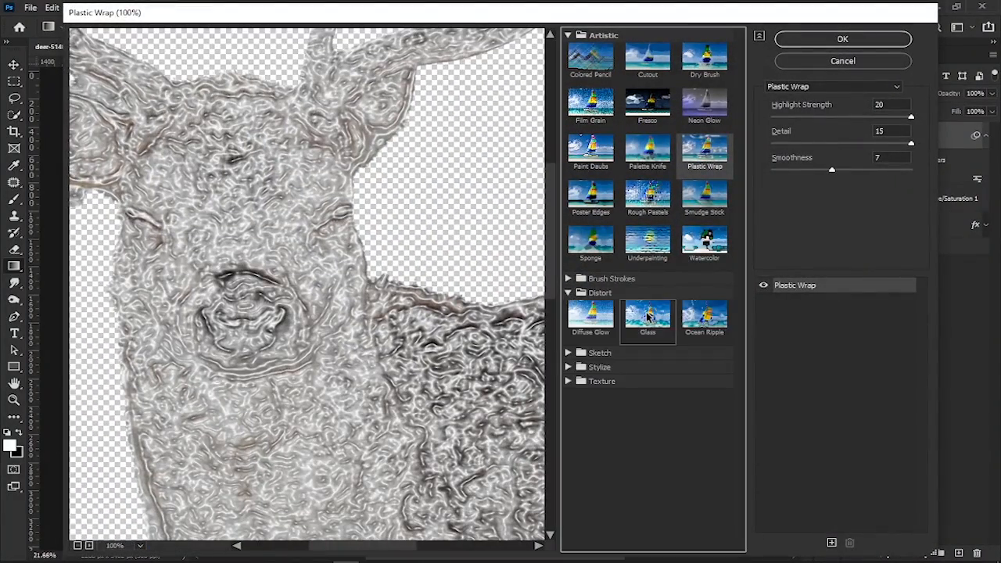
pyautogui.click(647, 321)
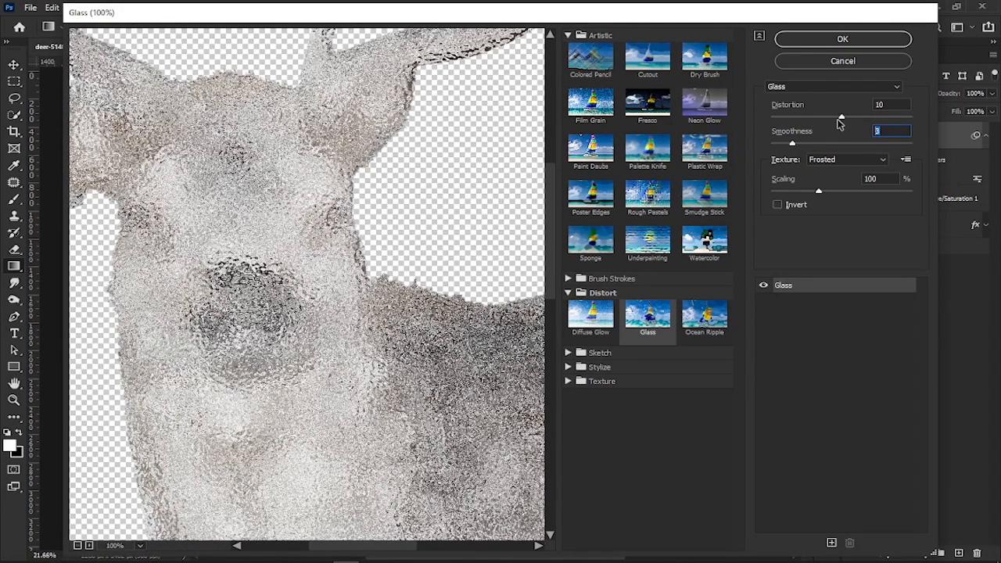
pyautogui.write('7')
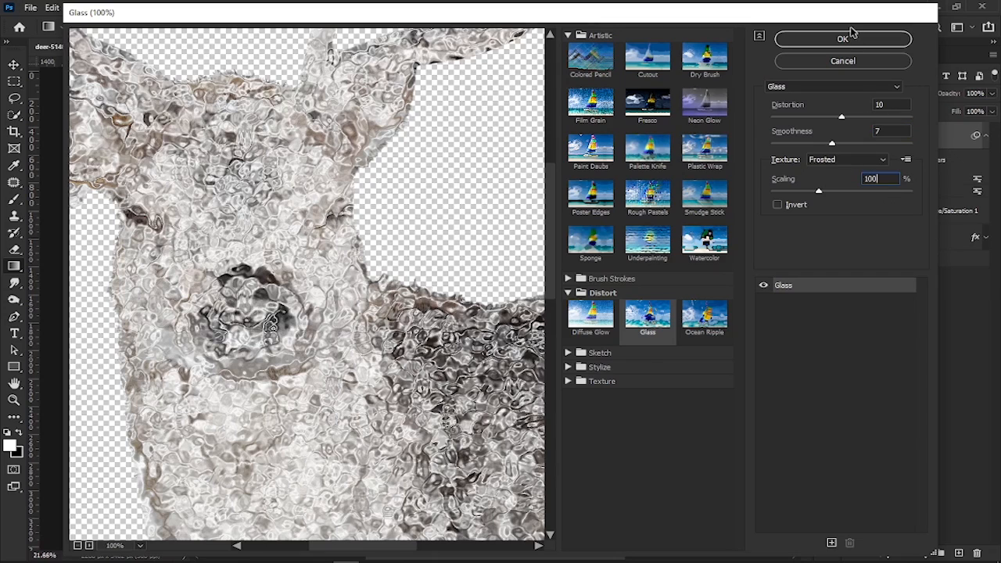
pyautogui.click(842, 39)
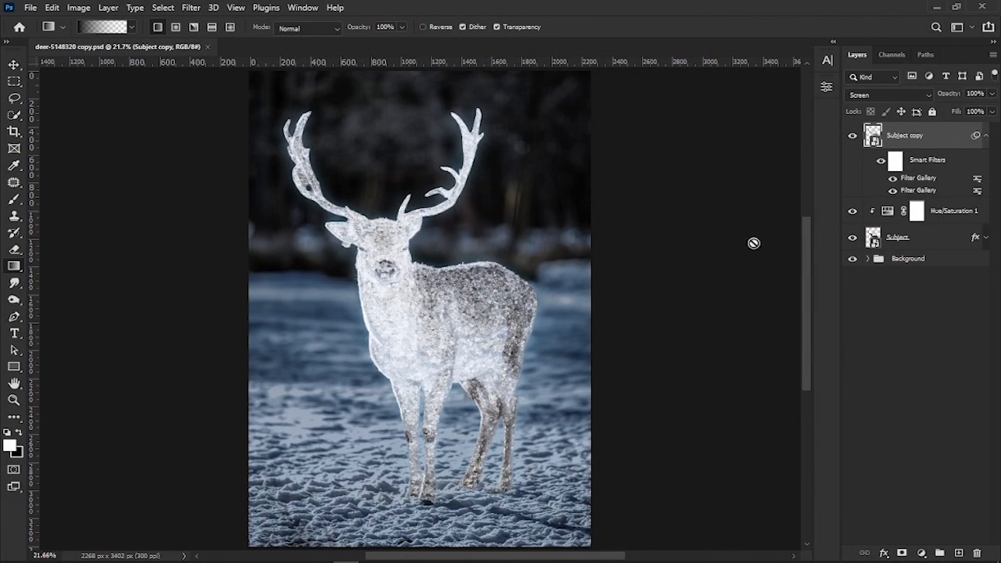
pyautogui.moveTo(902, 551)
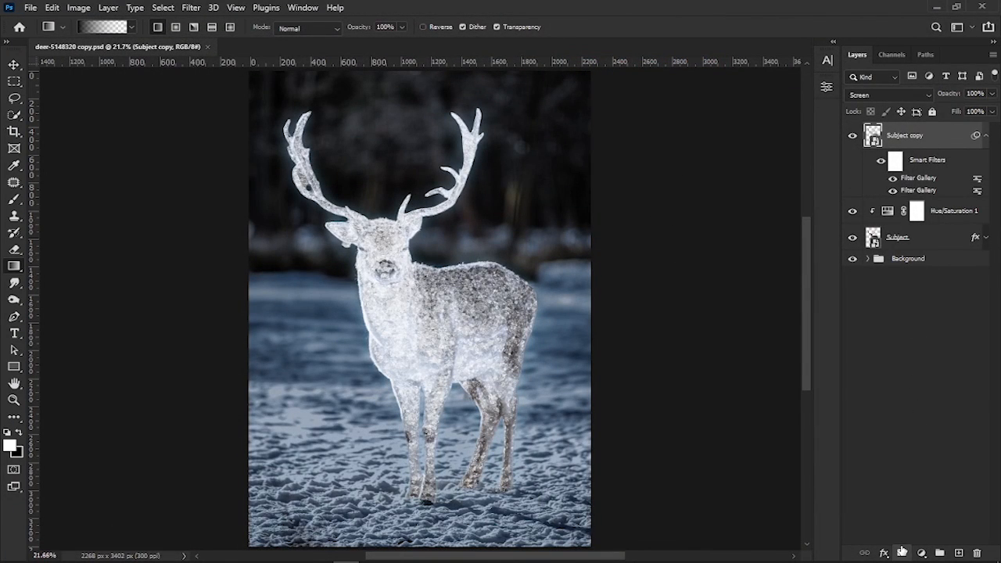
# - Add a layer mask to Subject copy and set up the brush for painting it
pyautogui.click(921, 553)
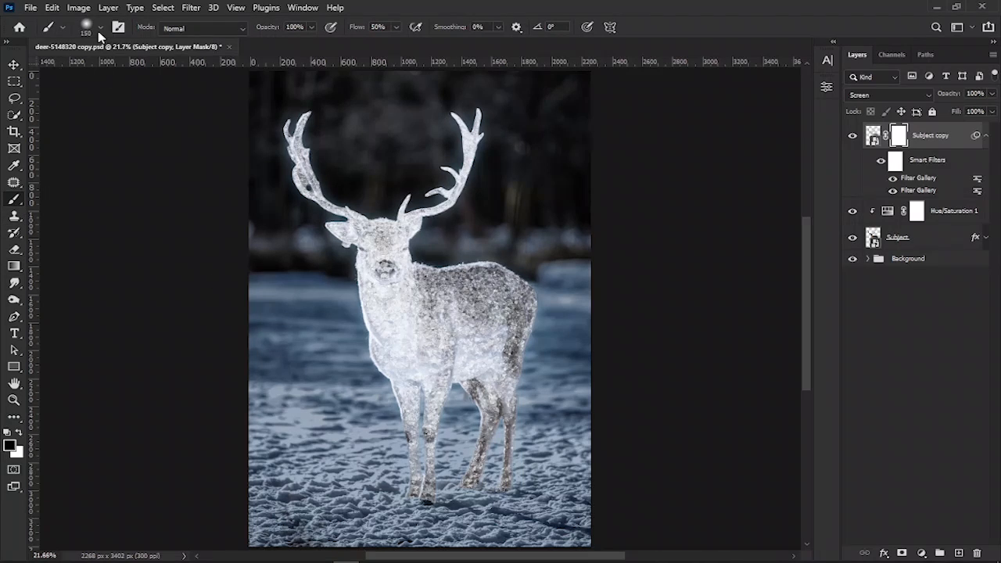
pyautogui.click(102, 28)
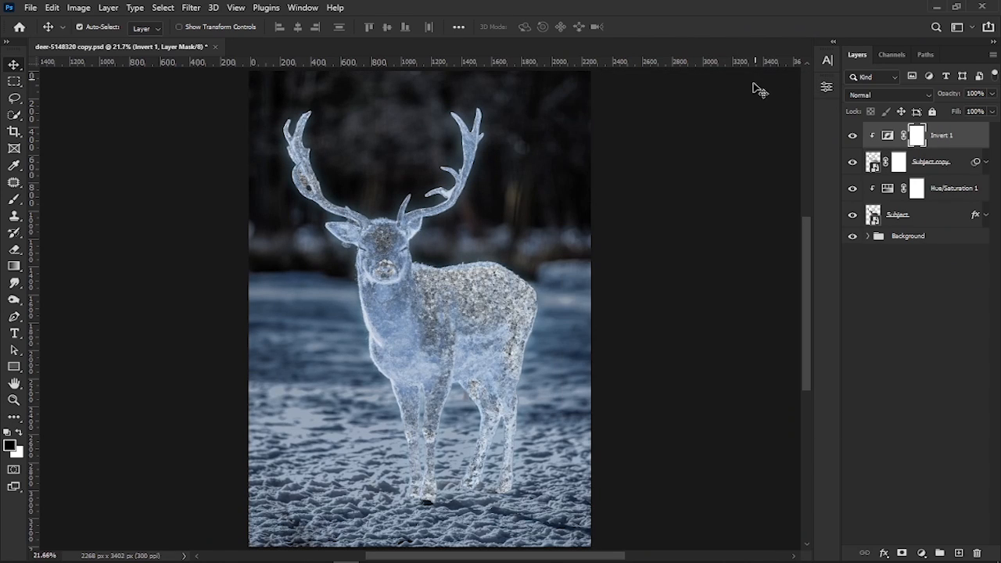
# - Add a colorized Hue/Saturation layer at hue 212, saturation 25, tinting the deer blue
pyautogui.click(921, 553)
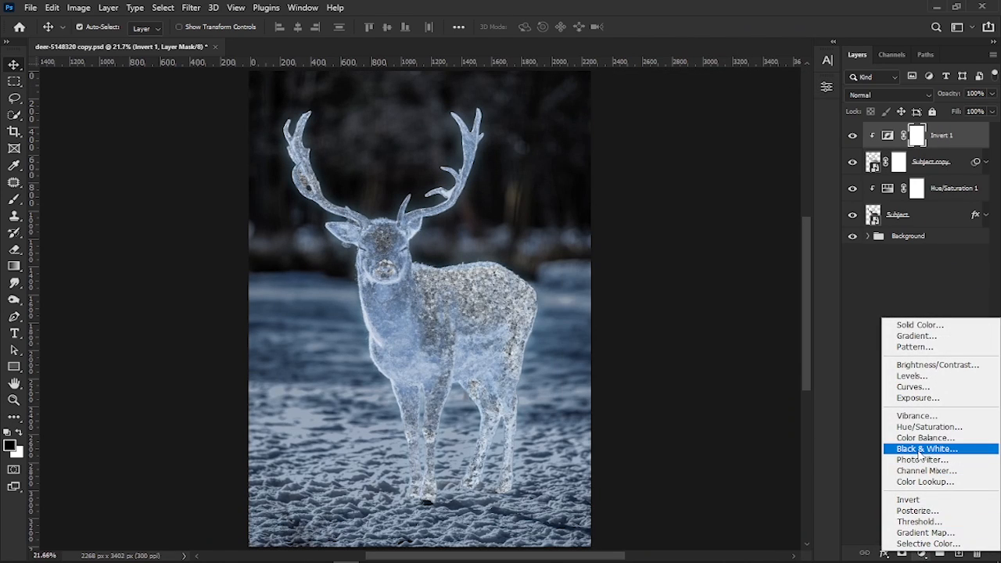
pyautogui.click(920, 426)
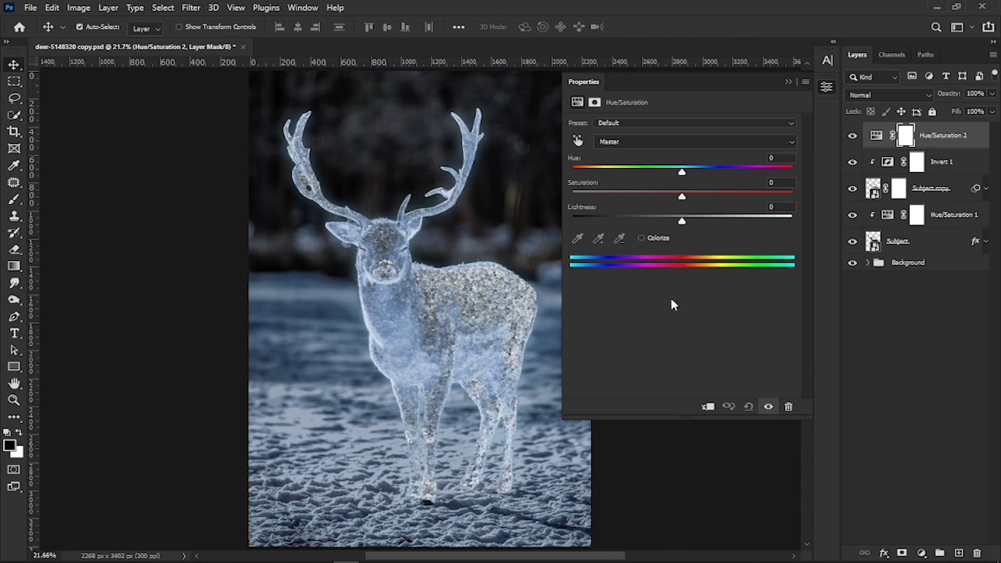
pyautogui.click(641, 237)
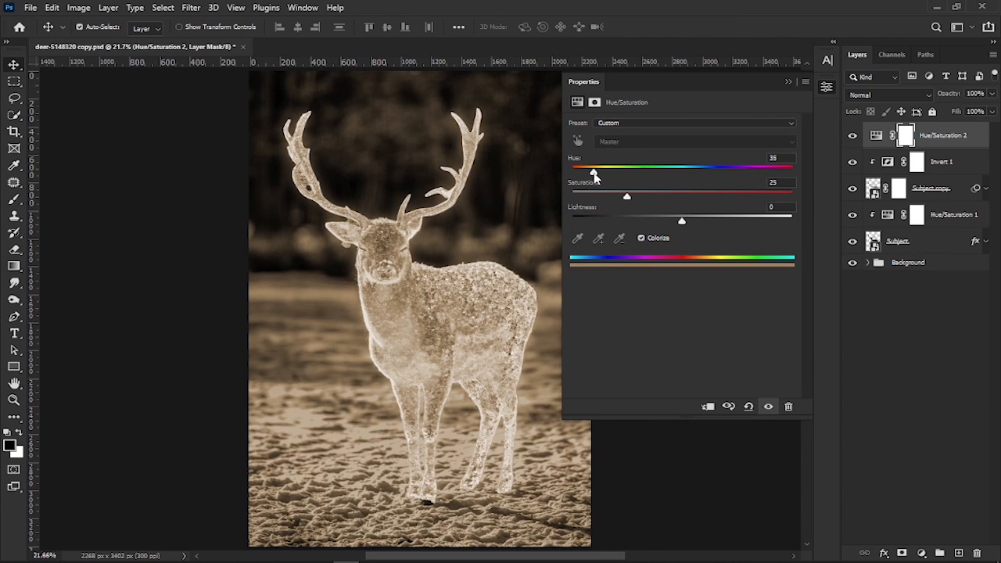
pyautogui.moveTo(592, 168); pyautogui.dragTo(749, 169)
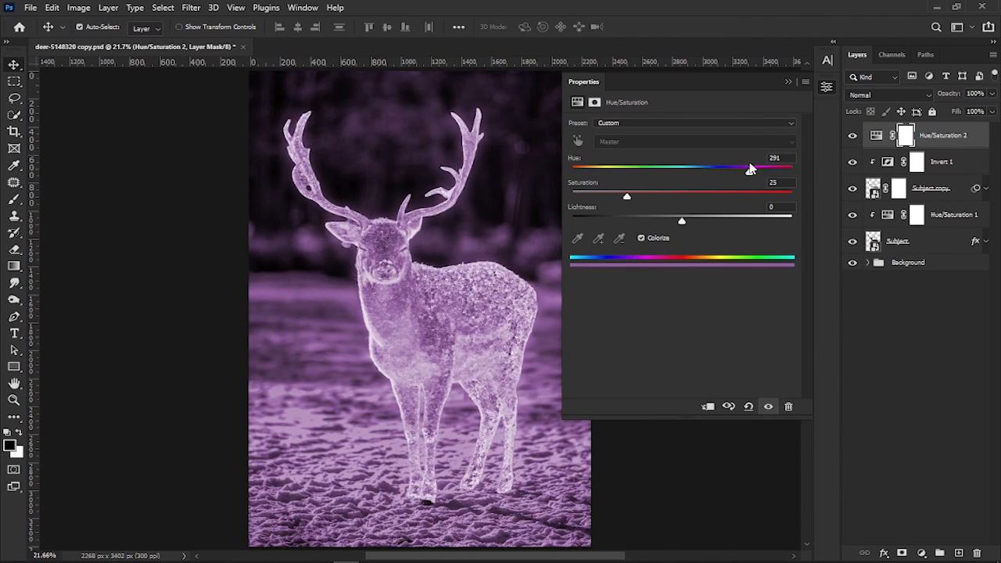
pyautogui.moveTo(749, 170); pyautogui.dragTo(749, 170)
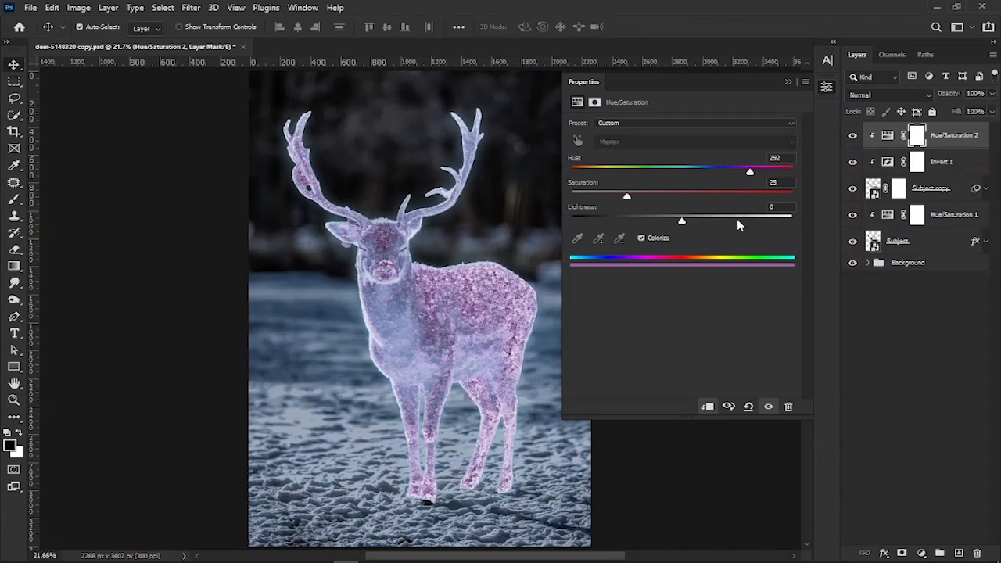
pyautogui.moveTo(748, 171); pyautogui.dragTo(700, 171)
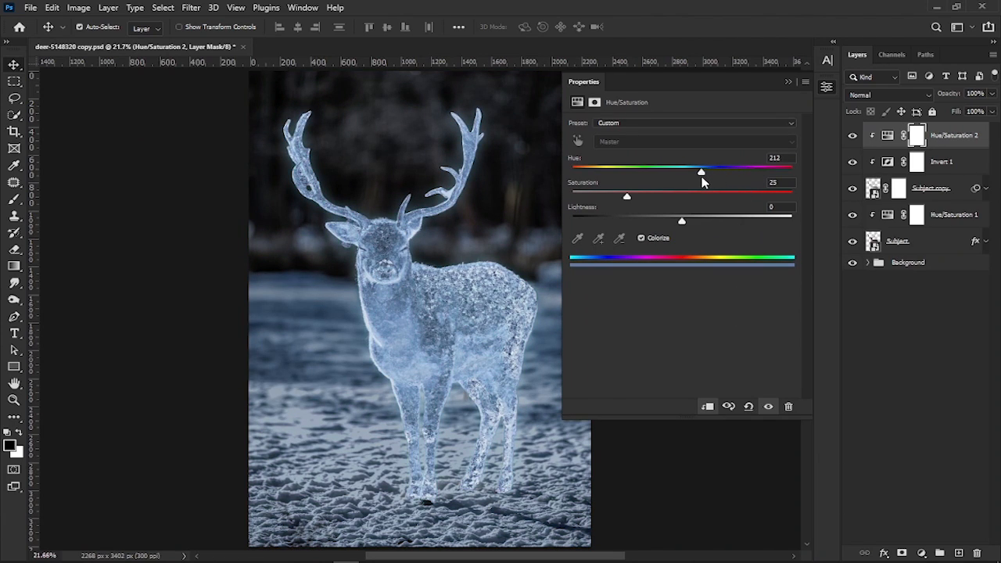
pyautogui.click(788, 81)
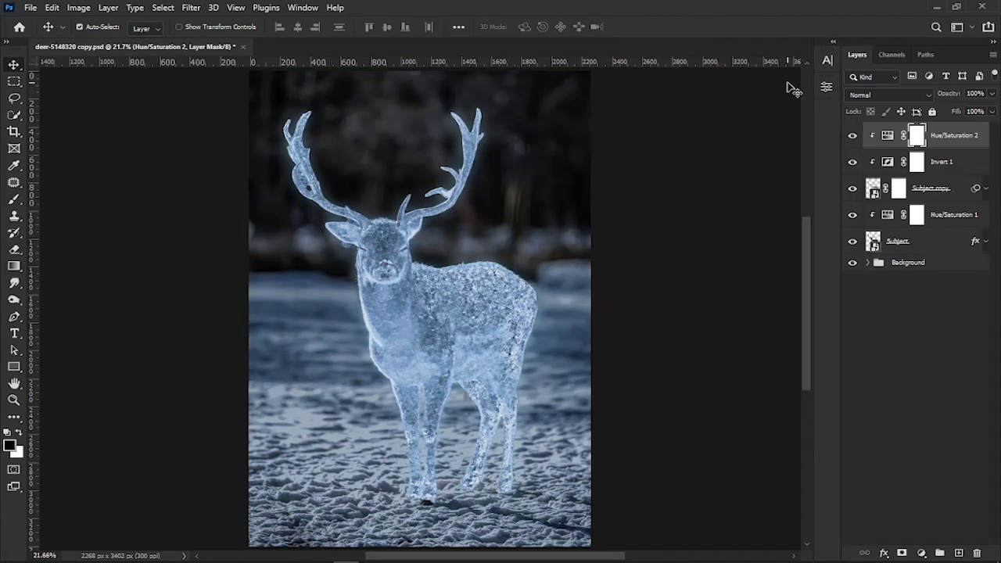
# - Add a new layer below Subject, rename it Ice Steam, and choose a fog brush
pyautogui.click(907, 261)
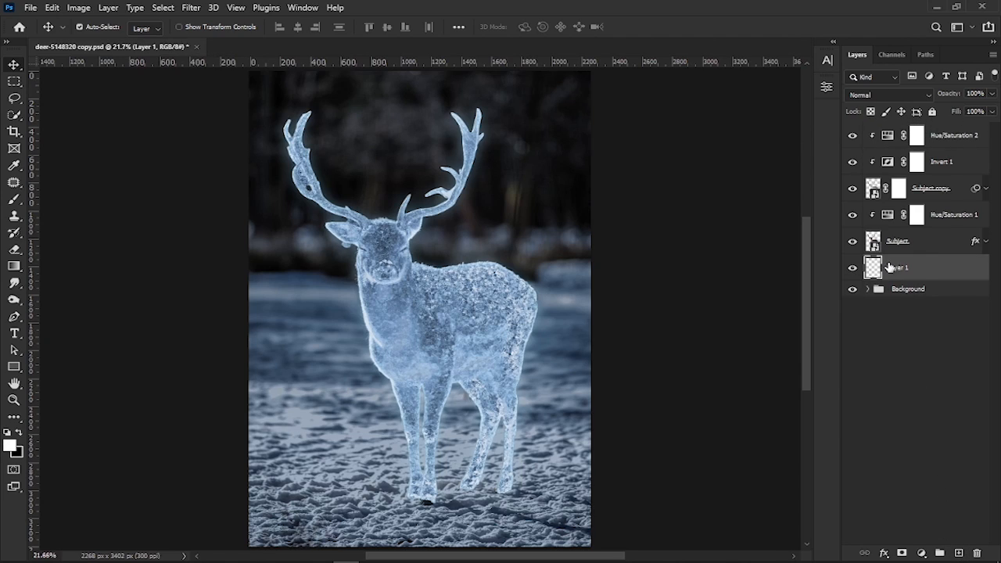
pyautogui.doubleClick(897, 268)
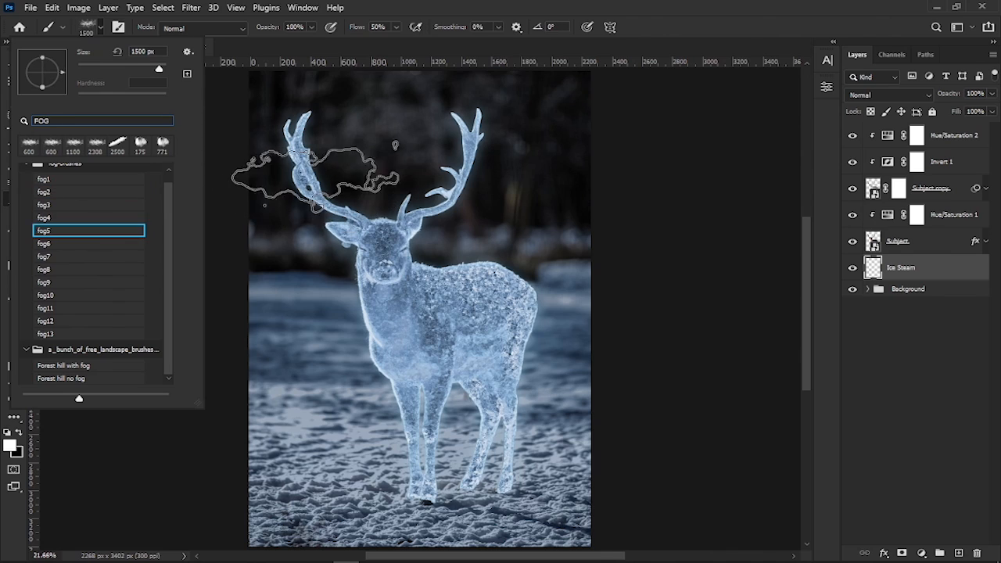
pyautogui.click(46, 282)
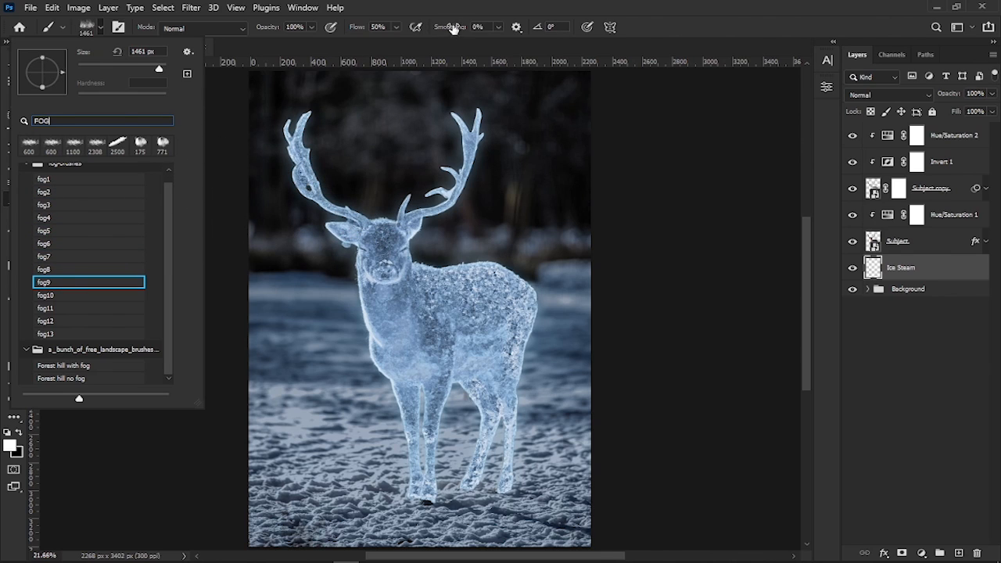